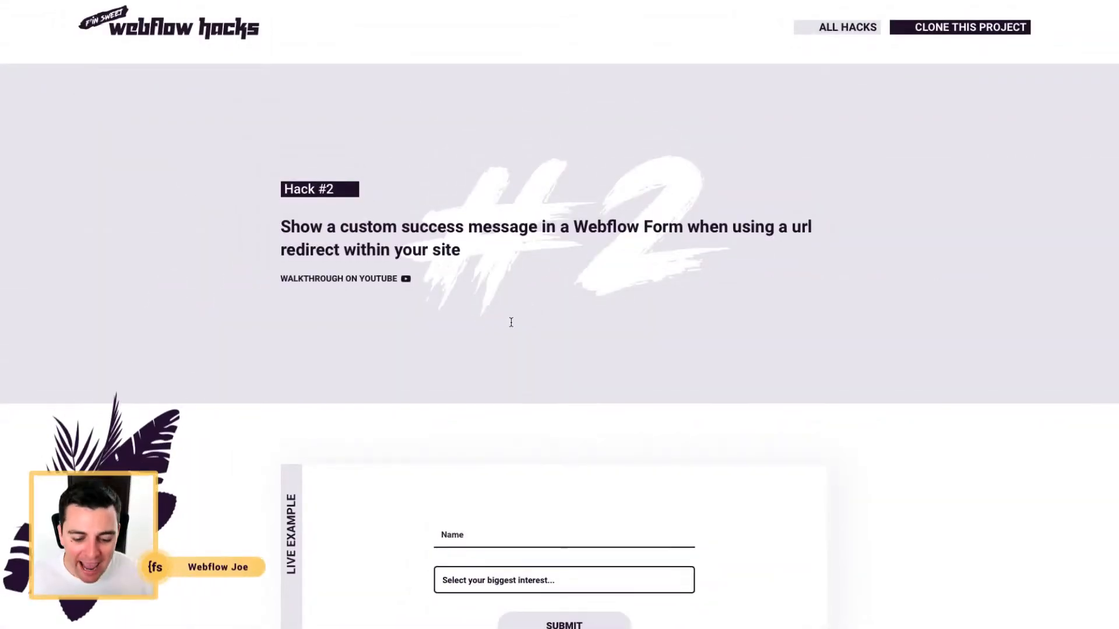
pyautogui.scroll(-3)
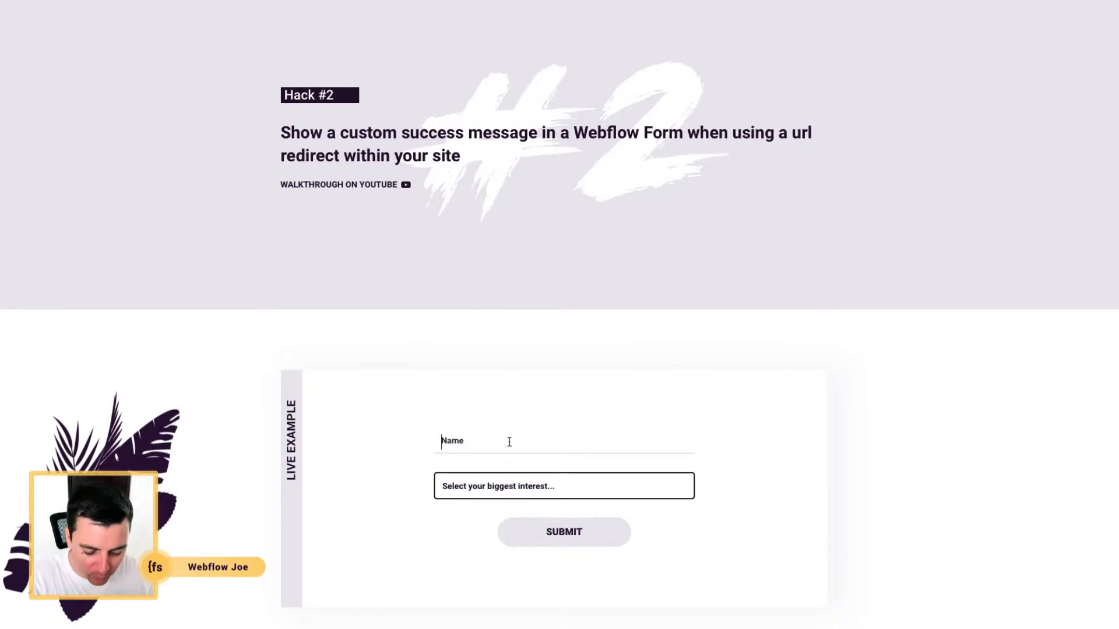
pyautogui.write('Joe Krug')
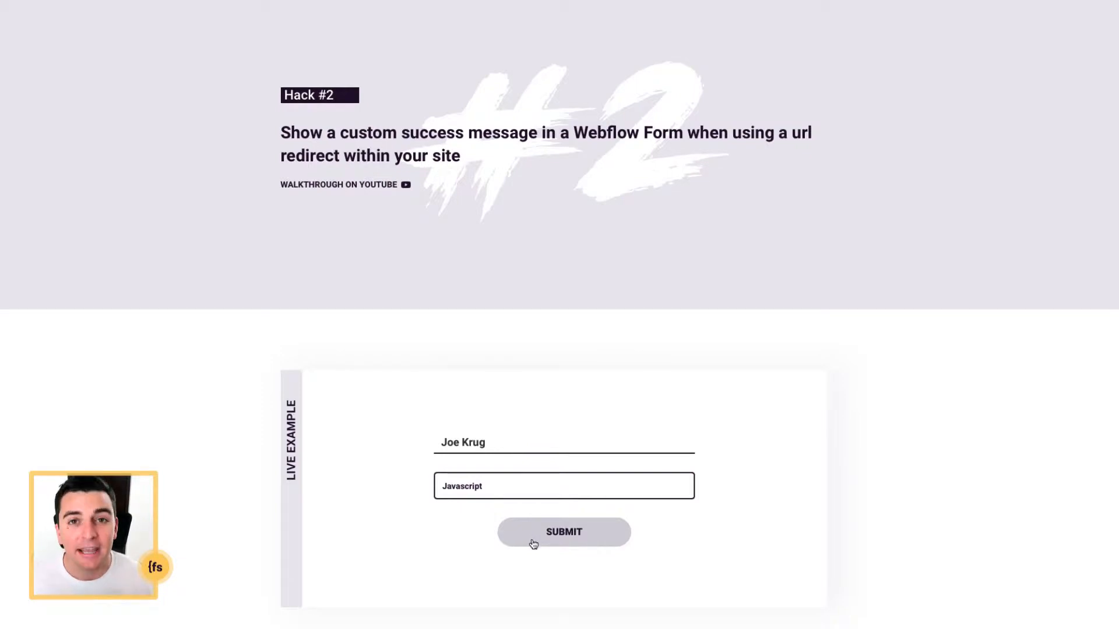
pyautogui.click(563, 531)
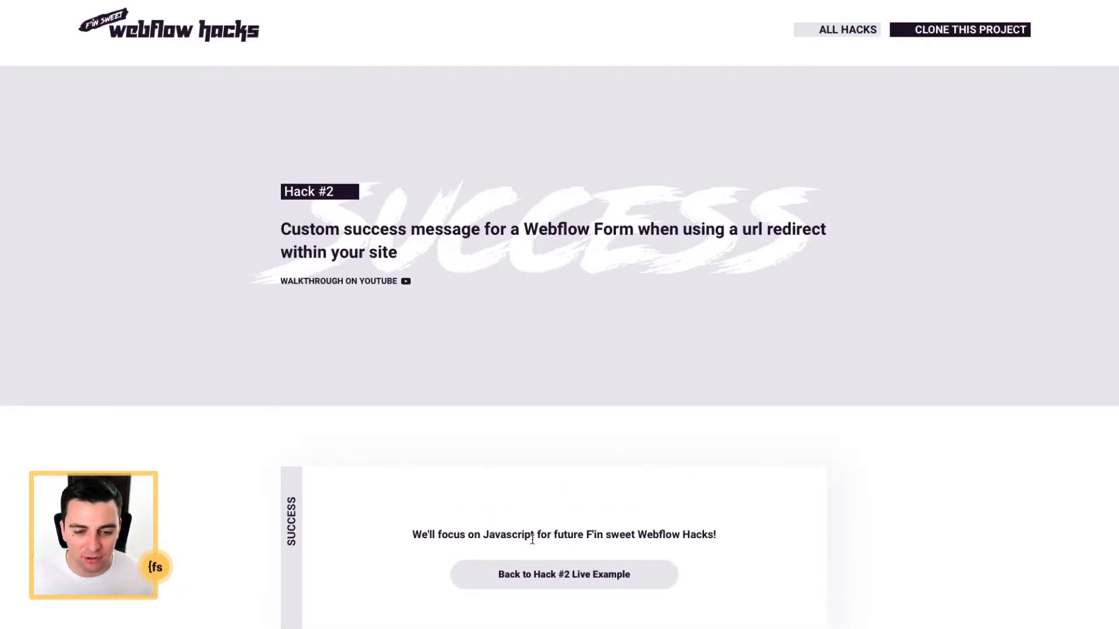
pyautogui.scroll(-3)
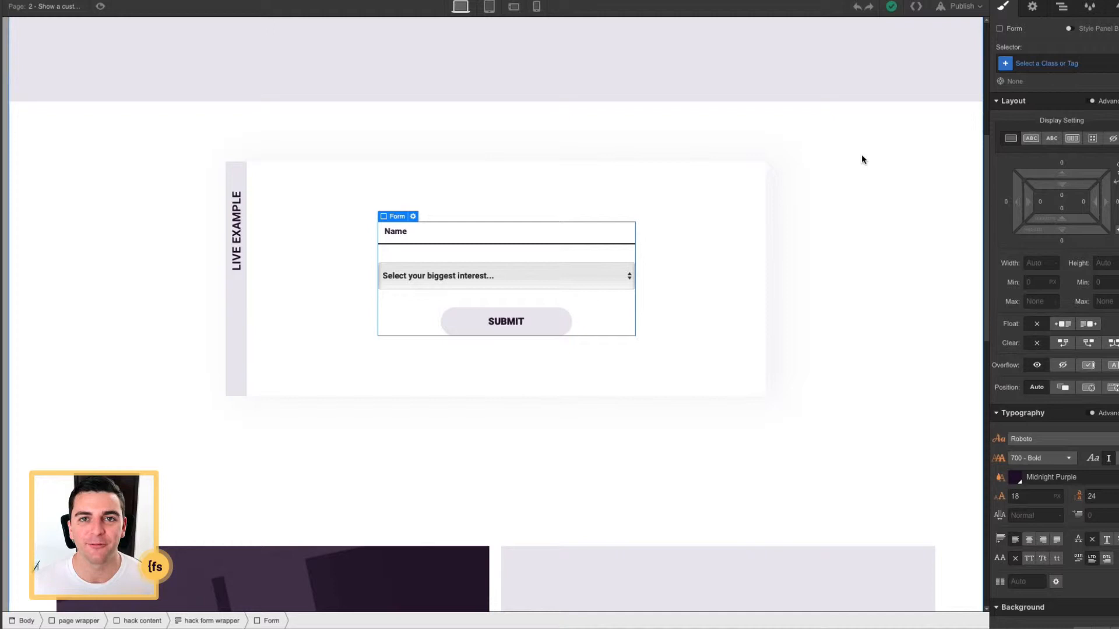
# - In the Navigator, review the form's settings (ID email-form, redirect /success/2) and select the interest dropdown
pyautogui.click(1061, 7)
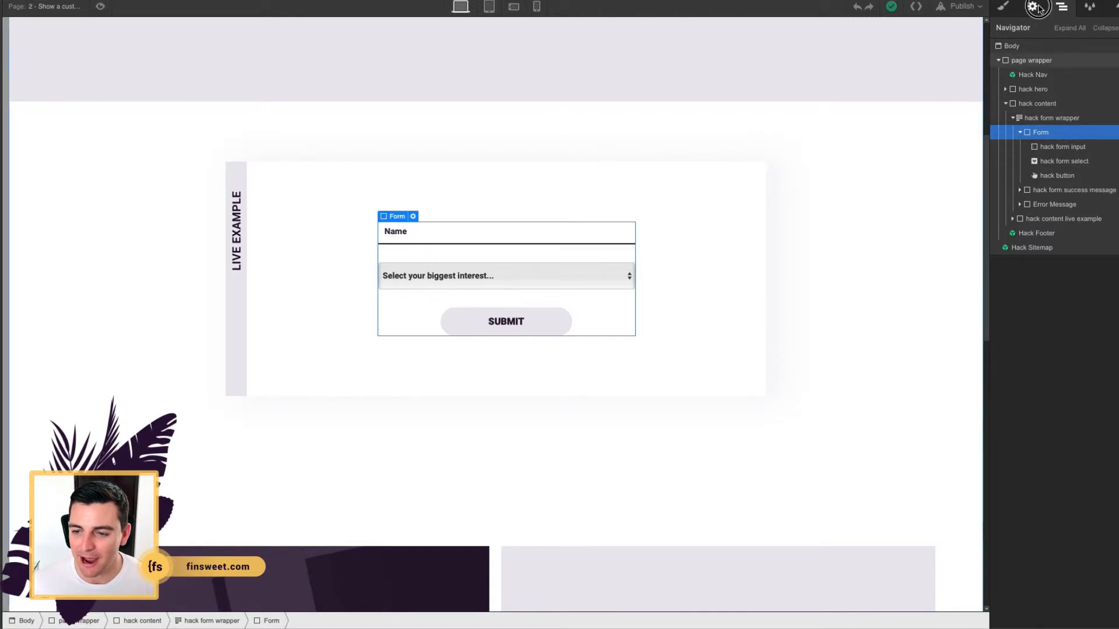
pyautogui.click(1032, 7)
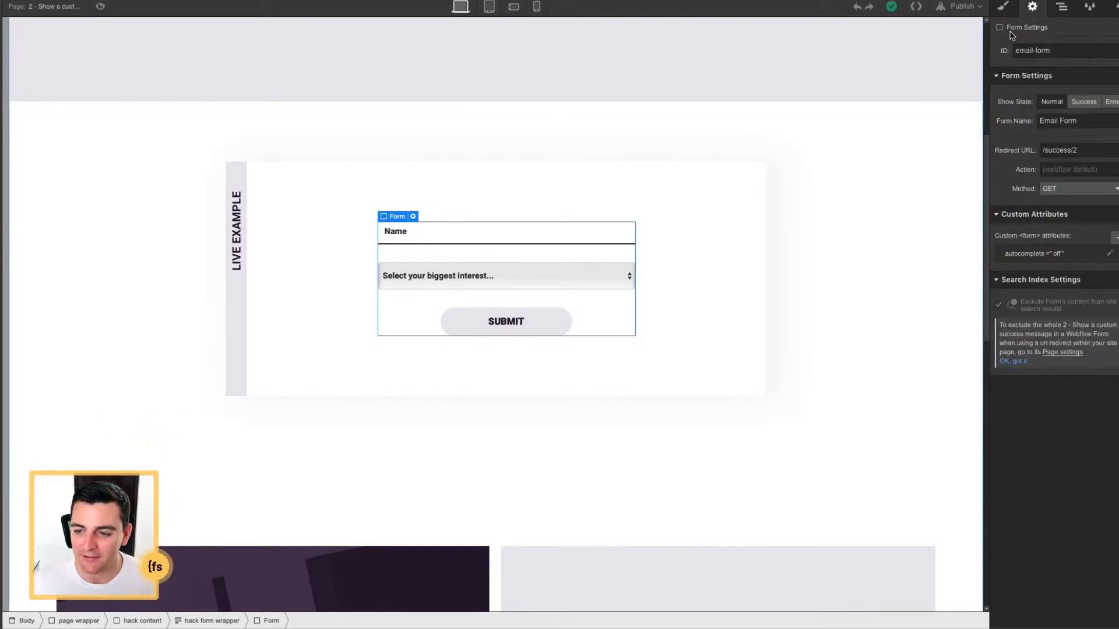
pyautogui.click(1063, 7)
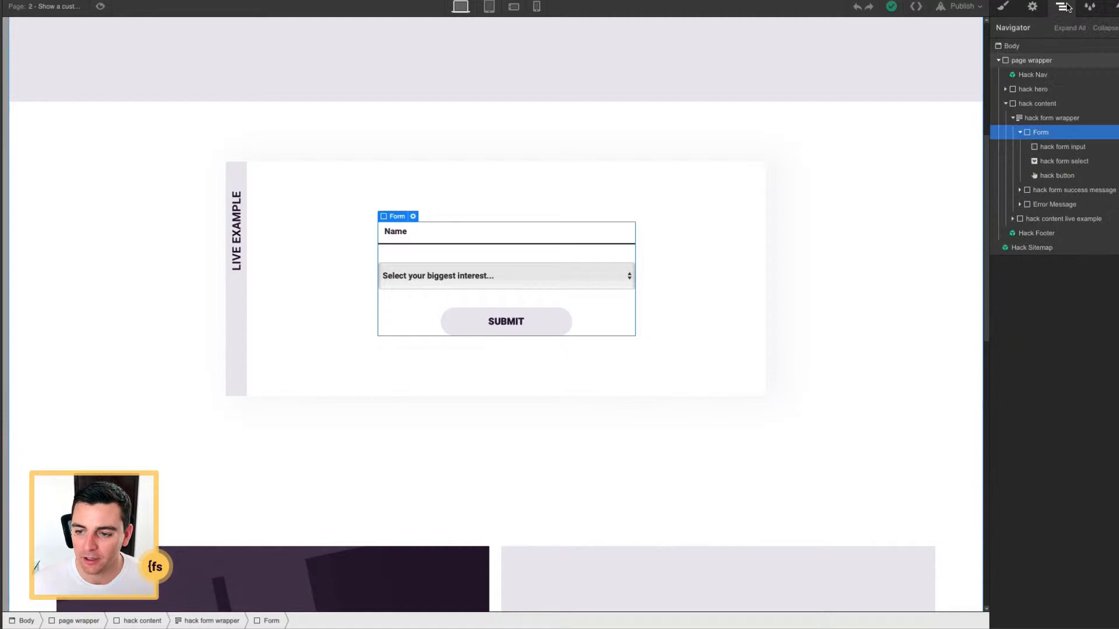
pyautogui.click(1062, 160)
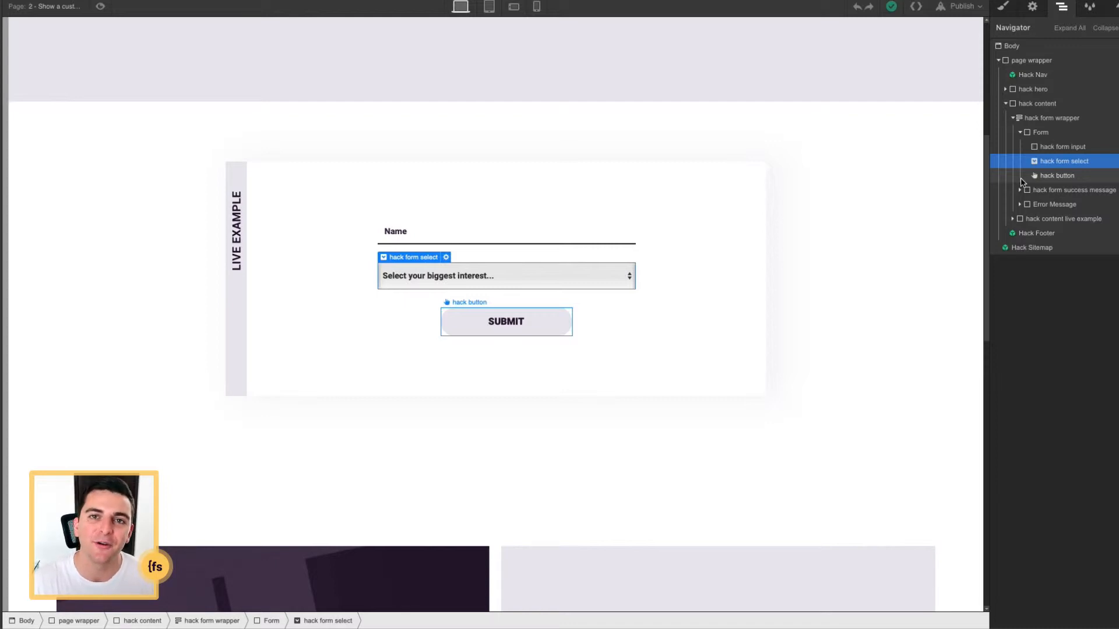
pyautogui.moveTo(1060, 9)
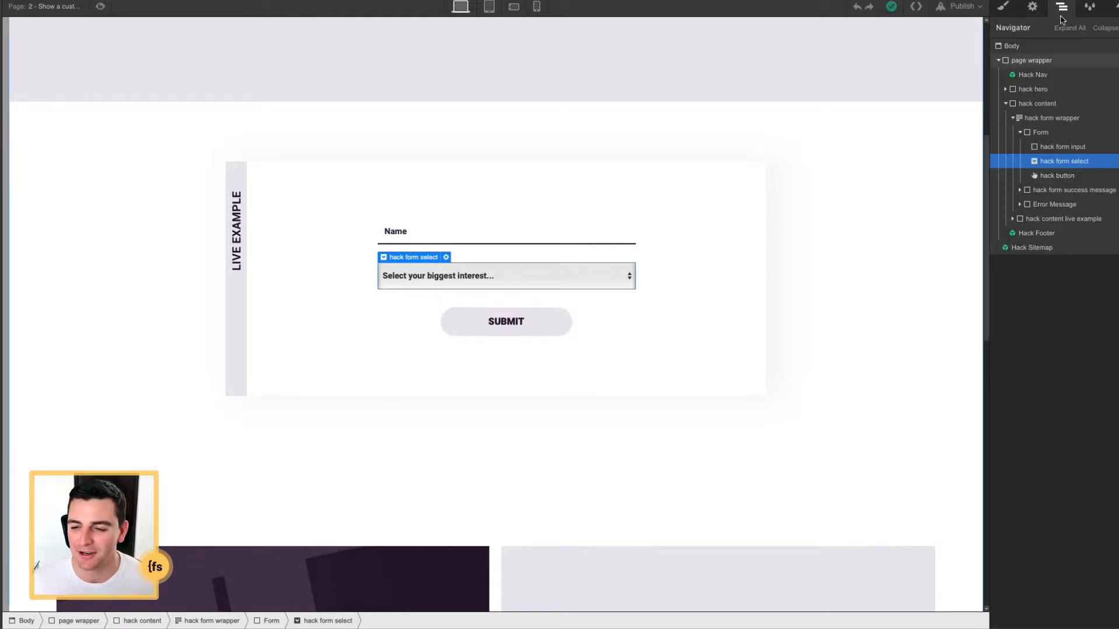
# - Check the hack form select field's ID, reselect the whole form and show its Success state
pyautogui.click(1031, 7)
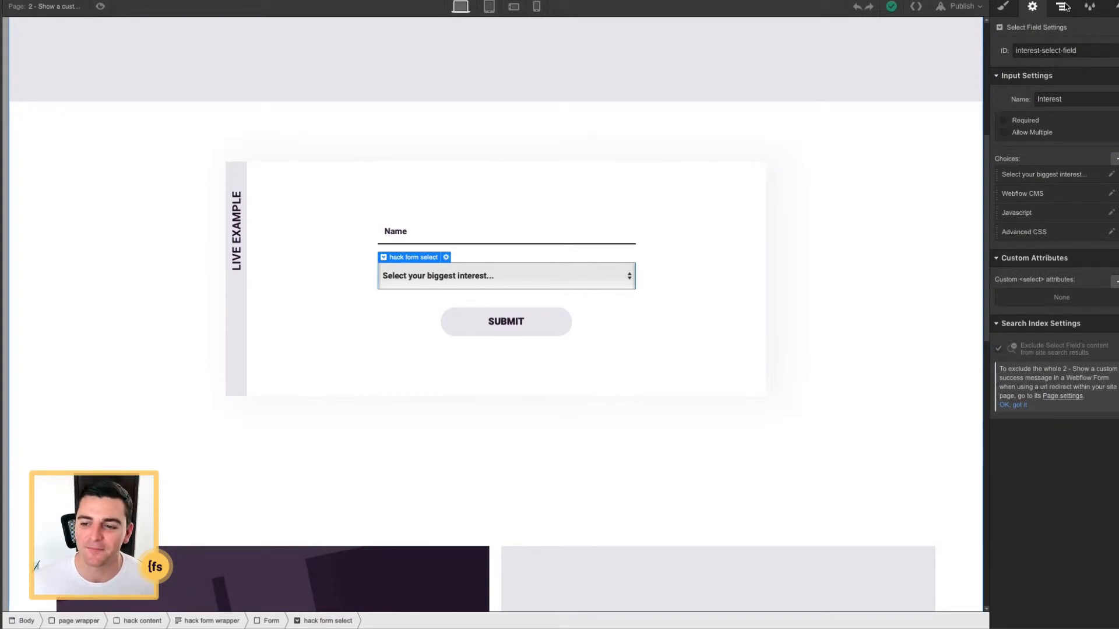
pyautogui.click(1061, 7)
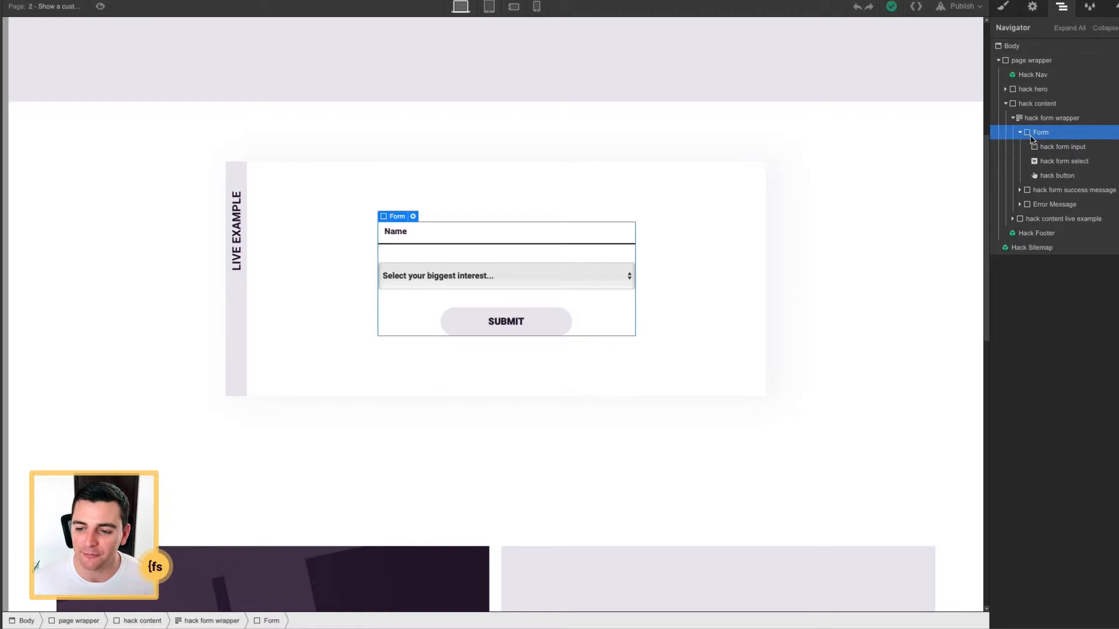
pyautogui.click(1031, 7)
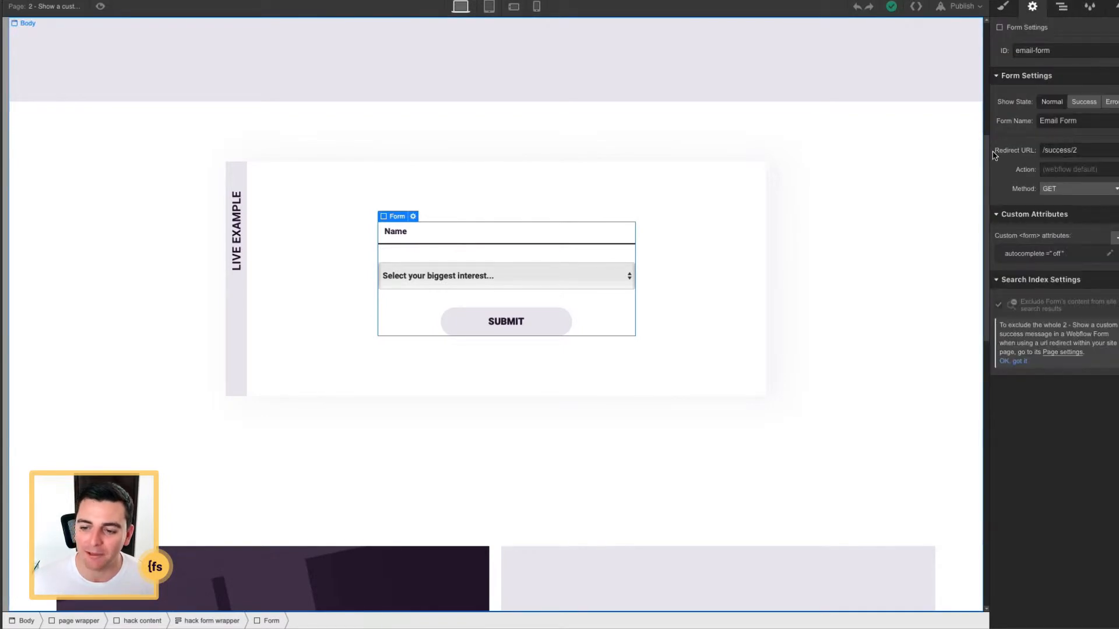
pyautogui.moveTo(1004, 137)
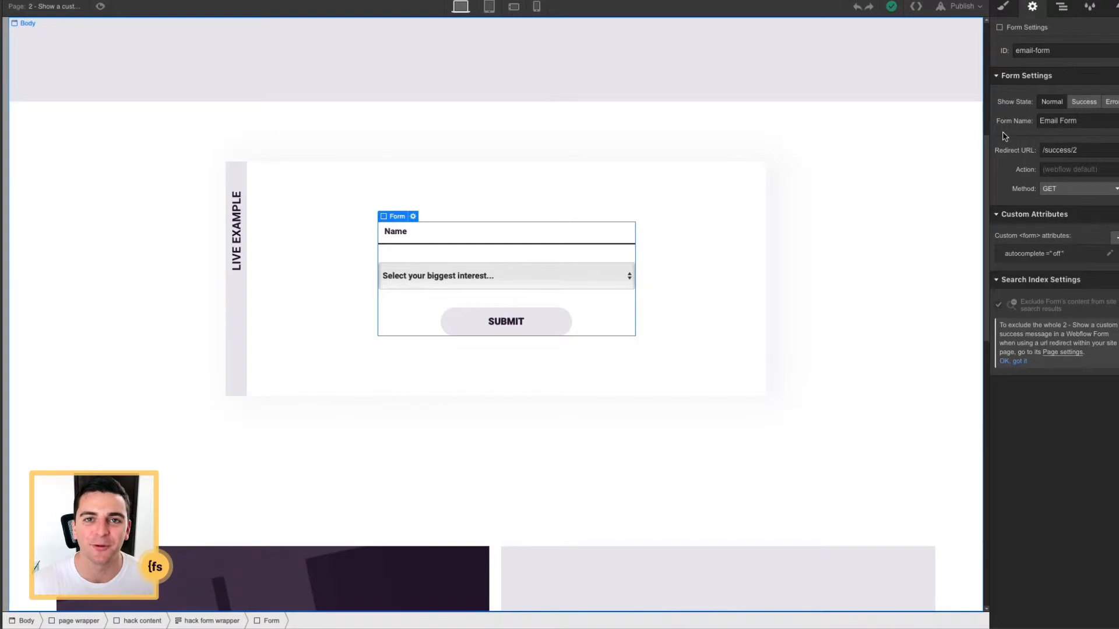
pyautogui.click(1082, 101)
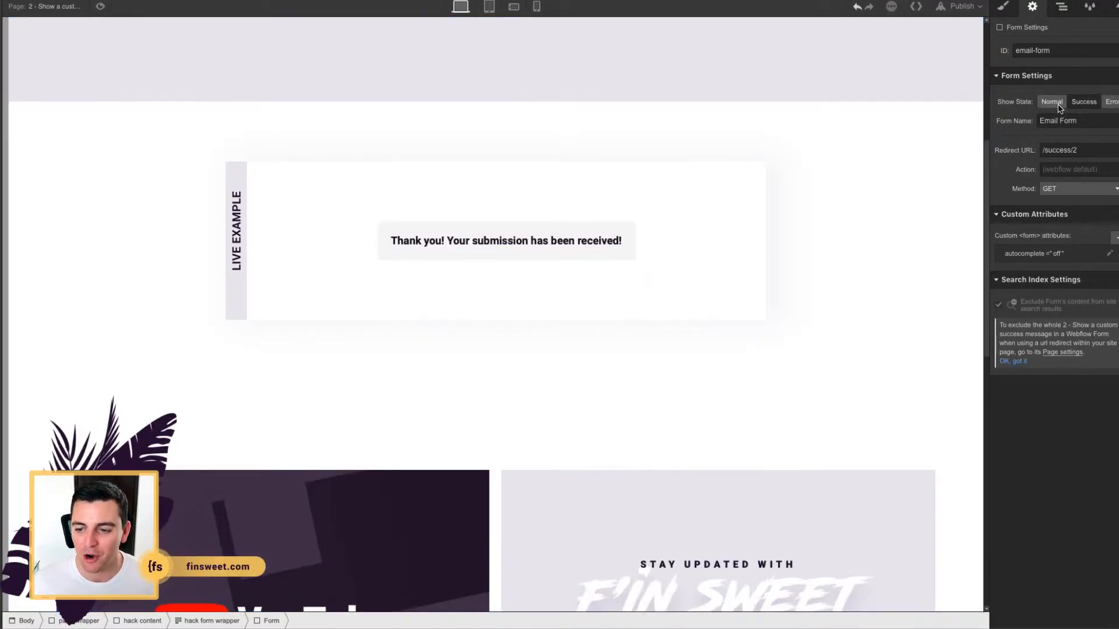
# - Switch the form's Show State back to Normal
pyautogui.click(1051, 102)
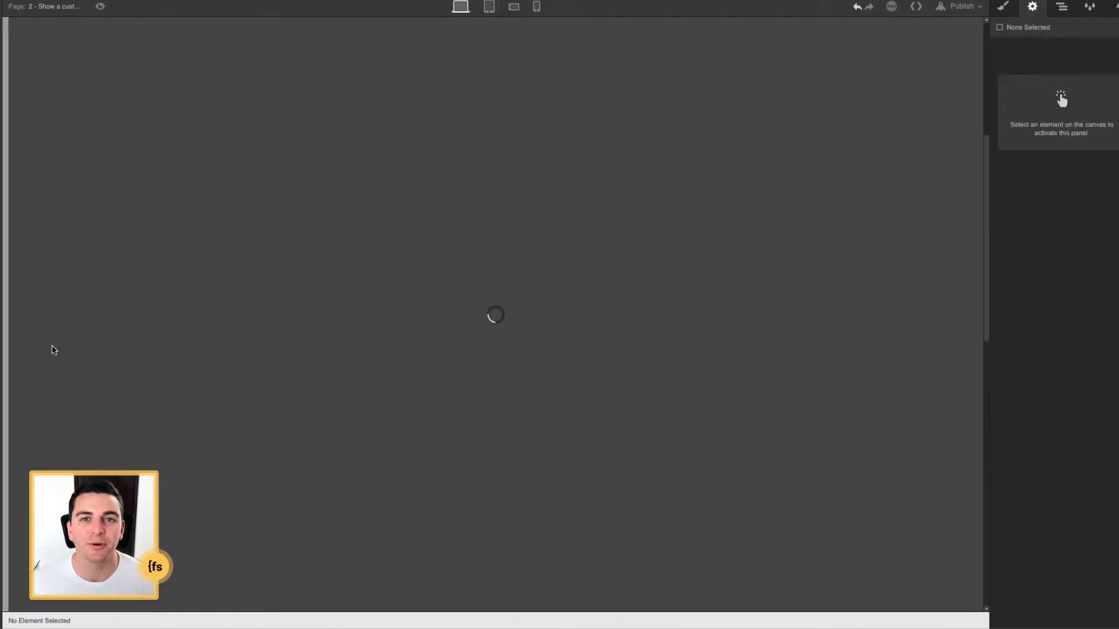
pyautogui.moveTo(639, 269)
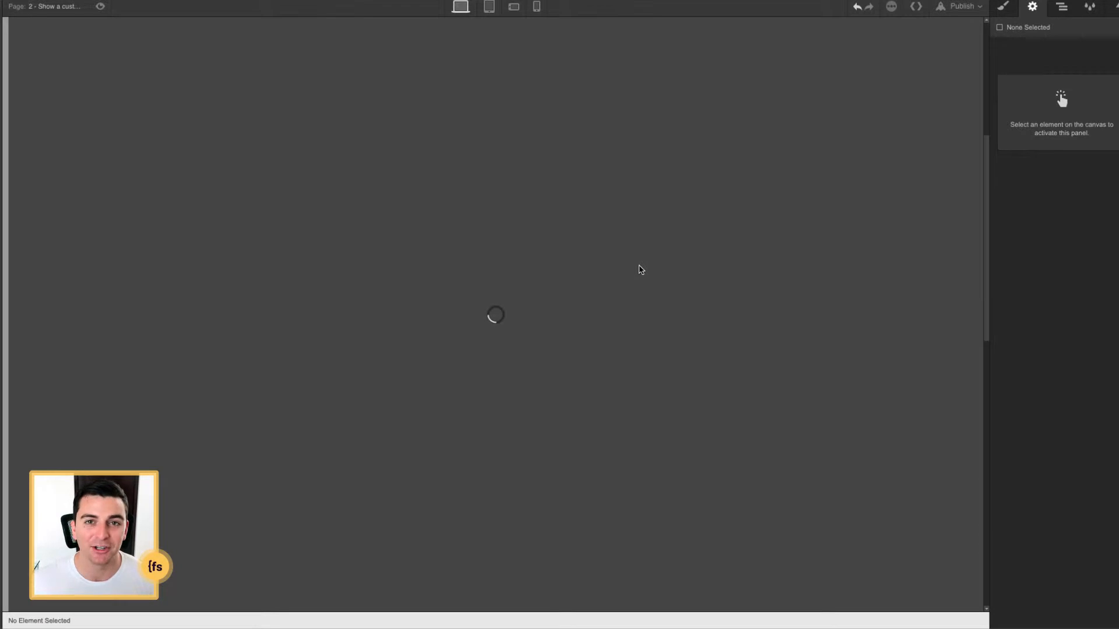
pyautogui.moveTo(559, 268)
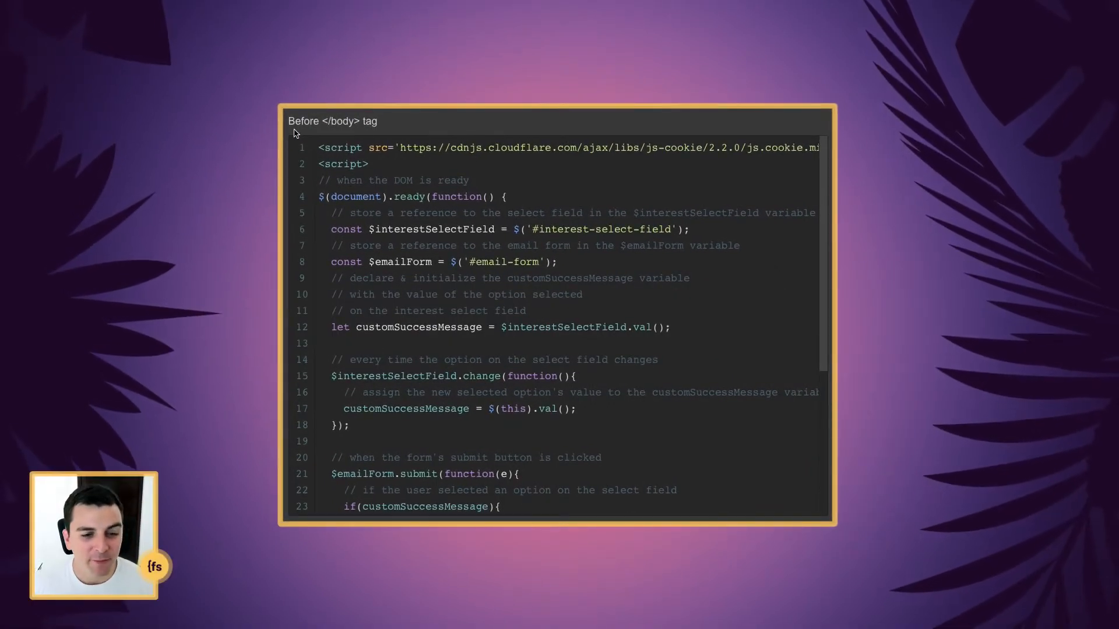
pyautogui.moveTo(363, 129)
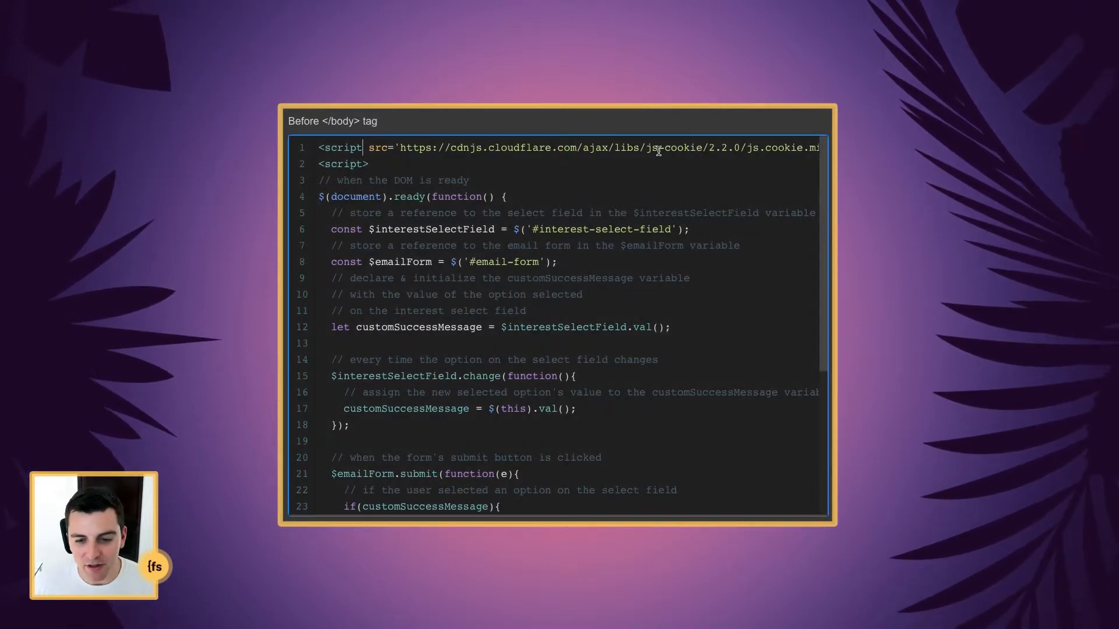
pyautogui.doubleClick(673, 148)
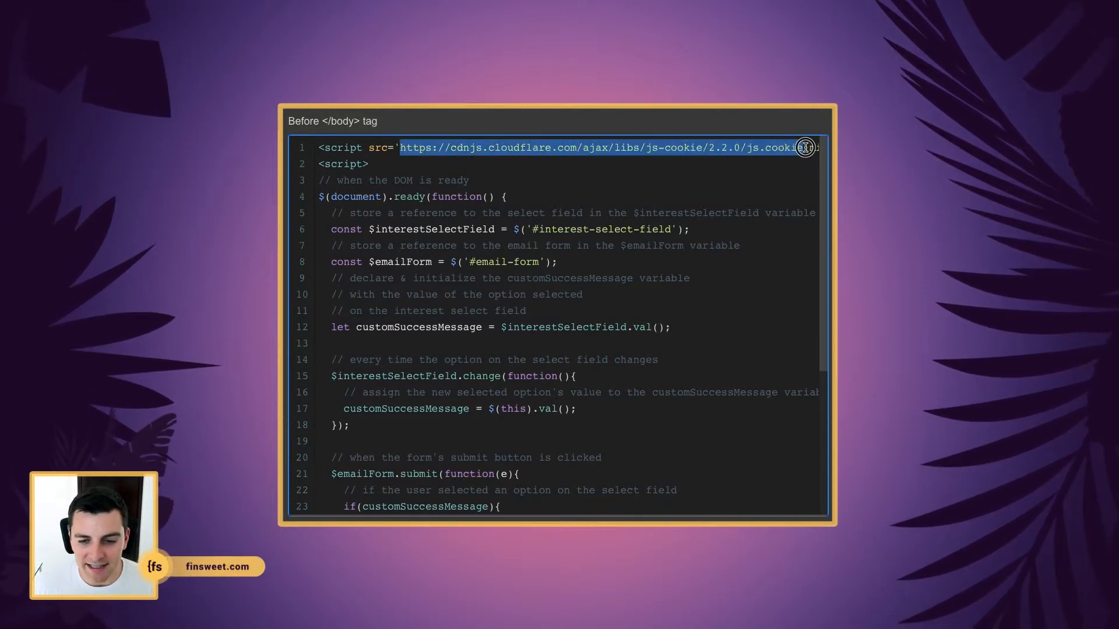
pyautogui.hscroll(3)
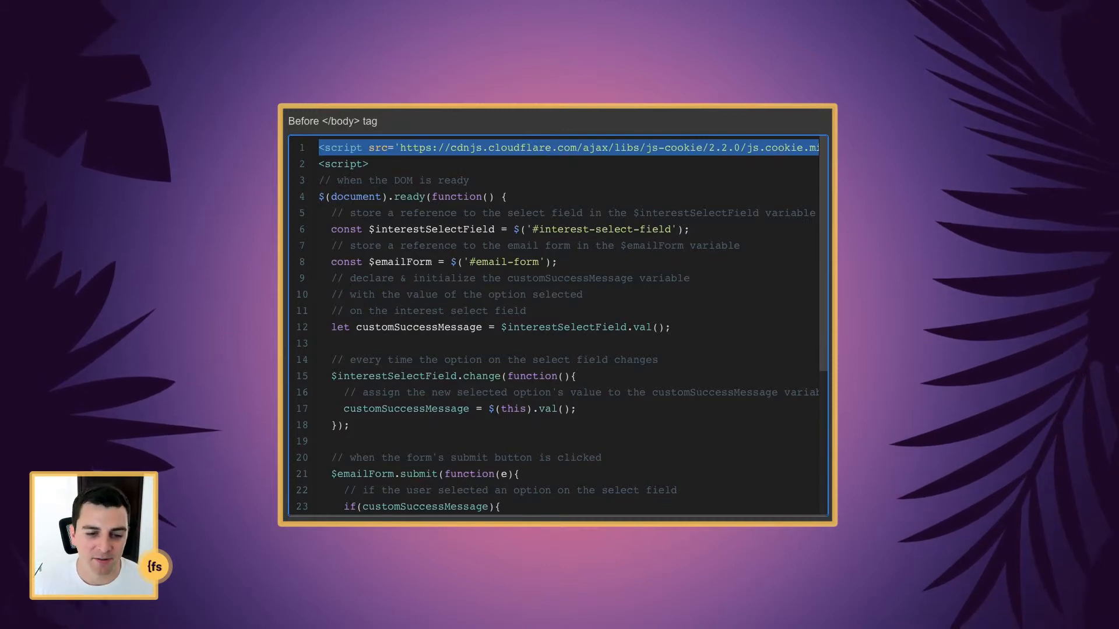
pyautogui.click(428, 164)
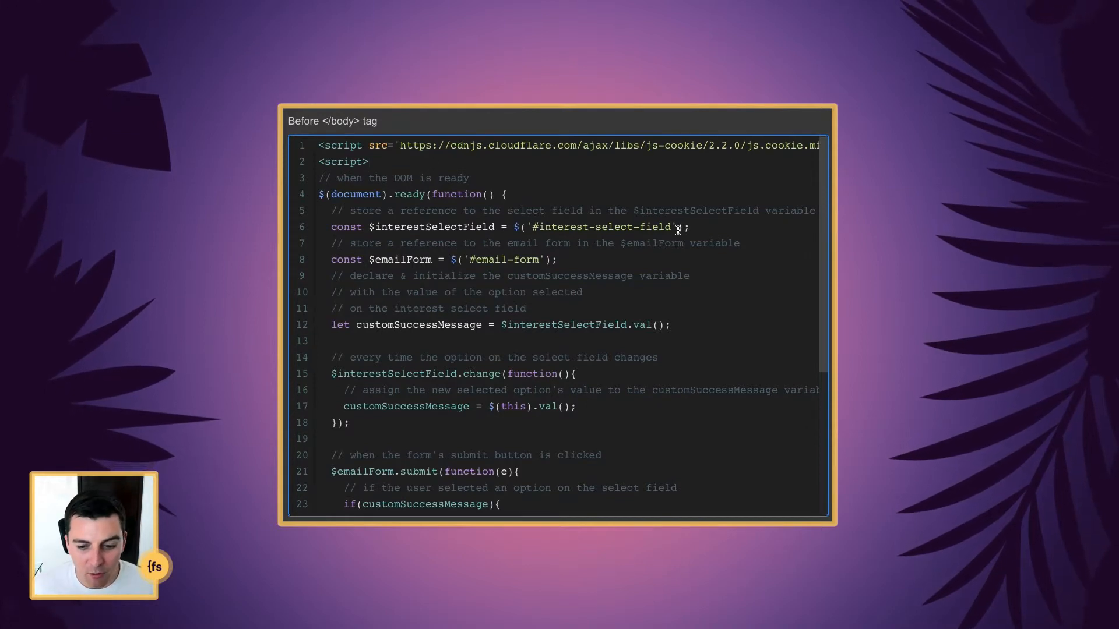
pyautogui.doubleClick(599, 227)
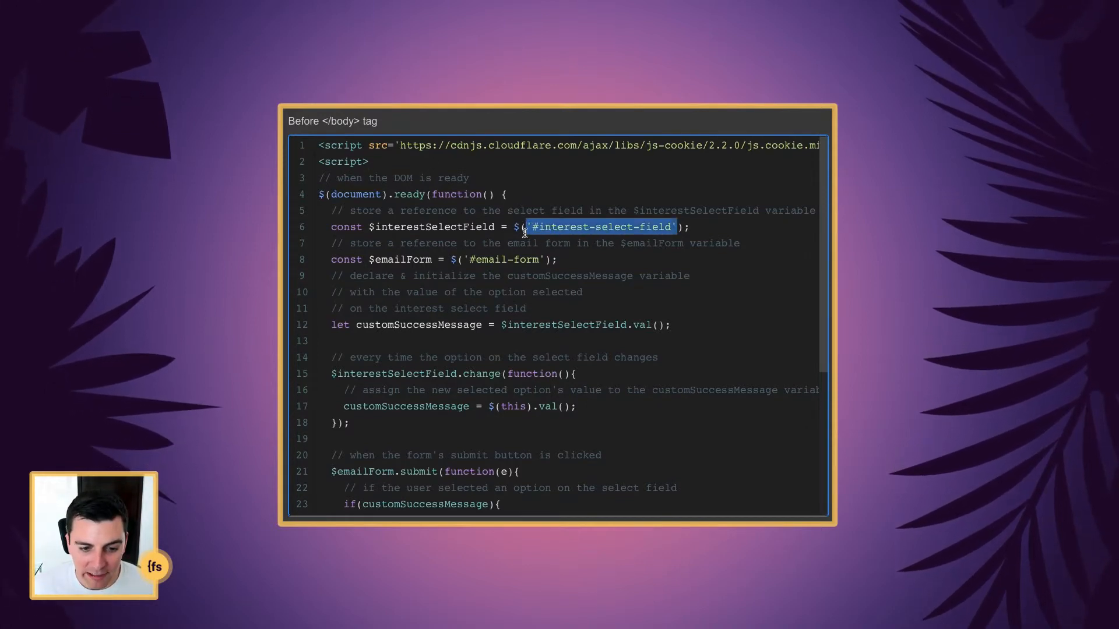
pyautogui.doubleClick(430, 227)
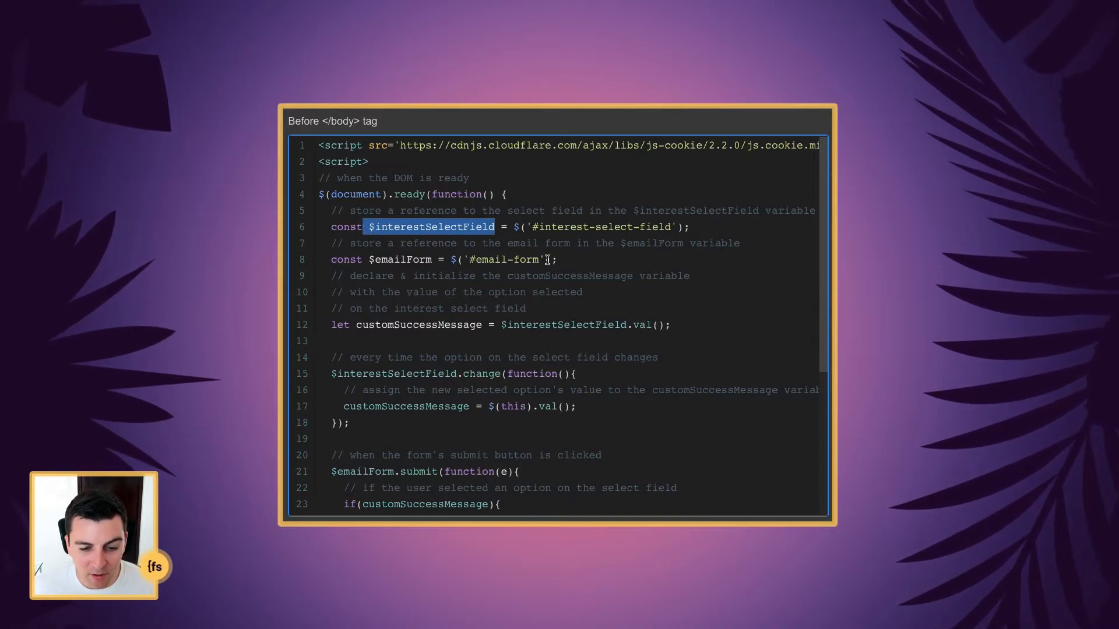
pyautogui.doubleClick(503, 259)
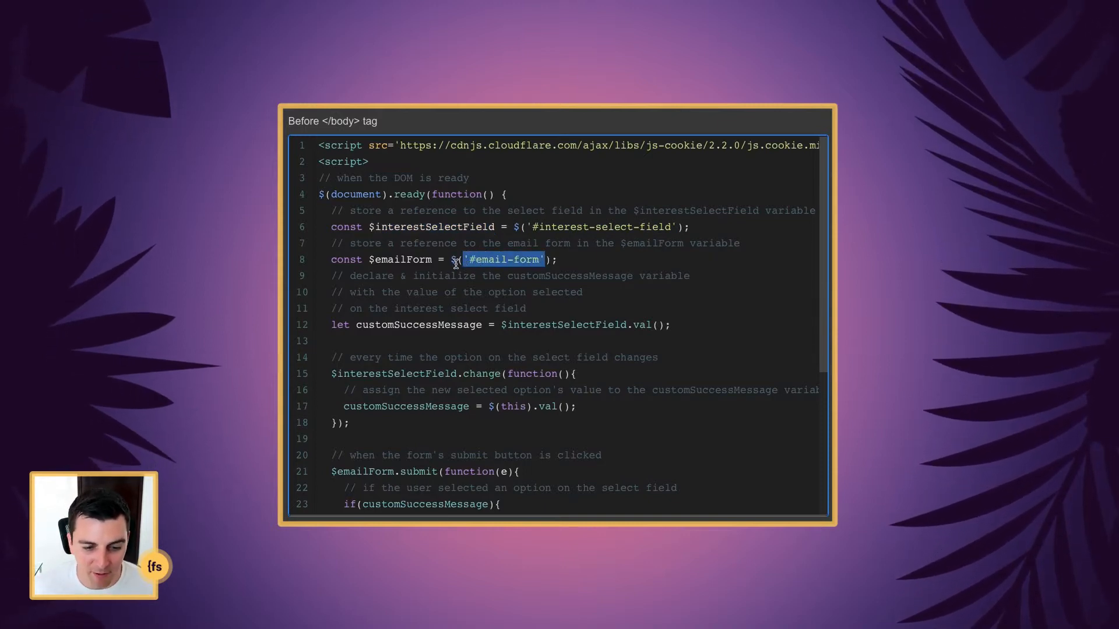
pyautogui.doubleClick(397, 259)
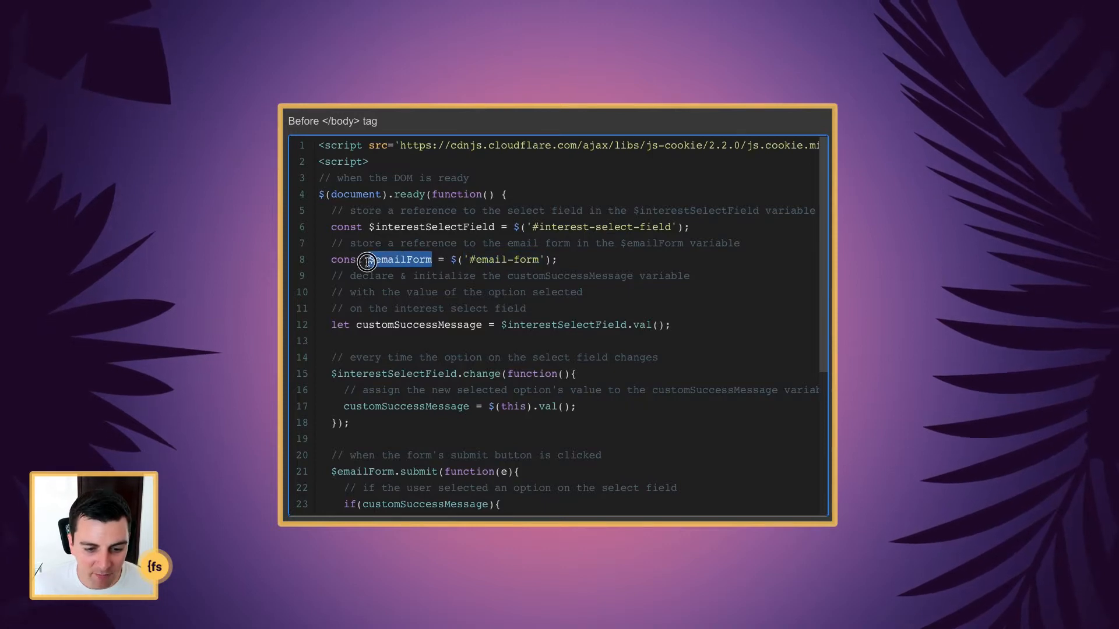
pyautogui.moveTo(521, 330)
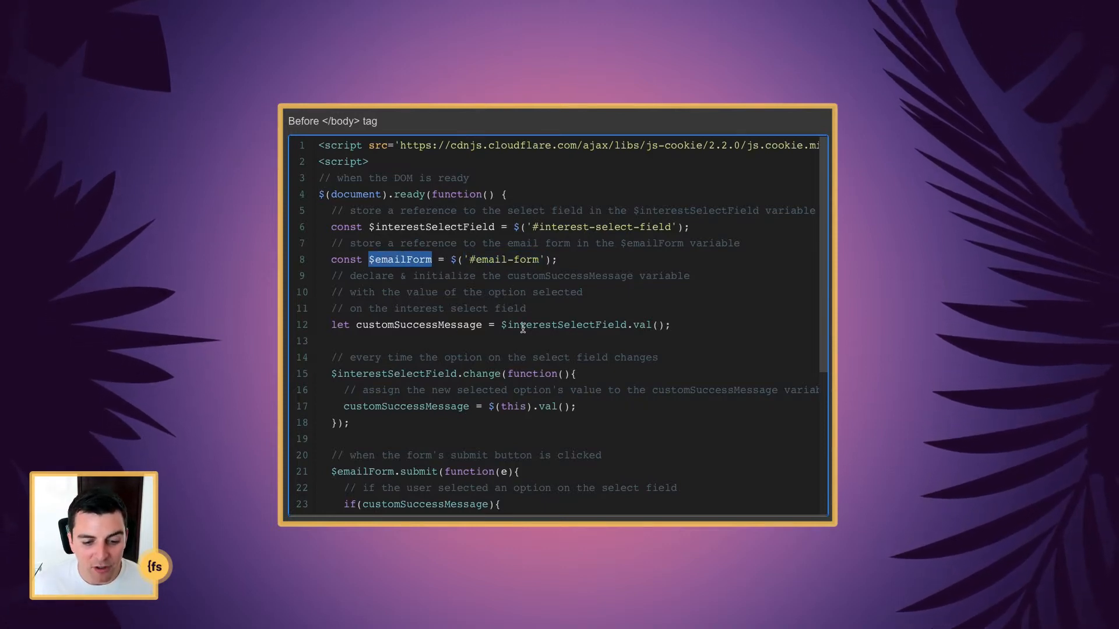
pyautogui.doubleClick(457, 326)
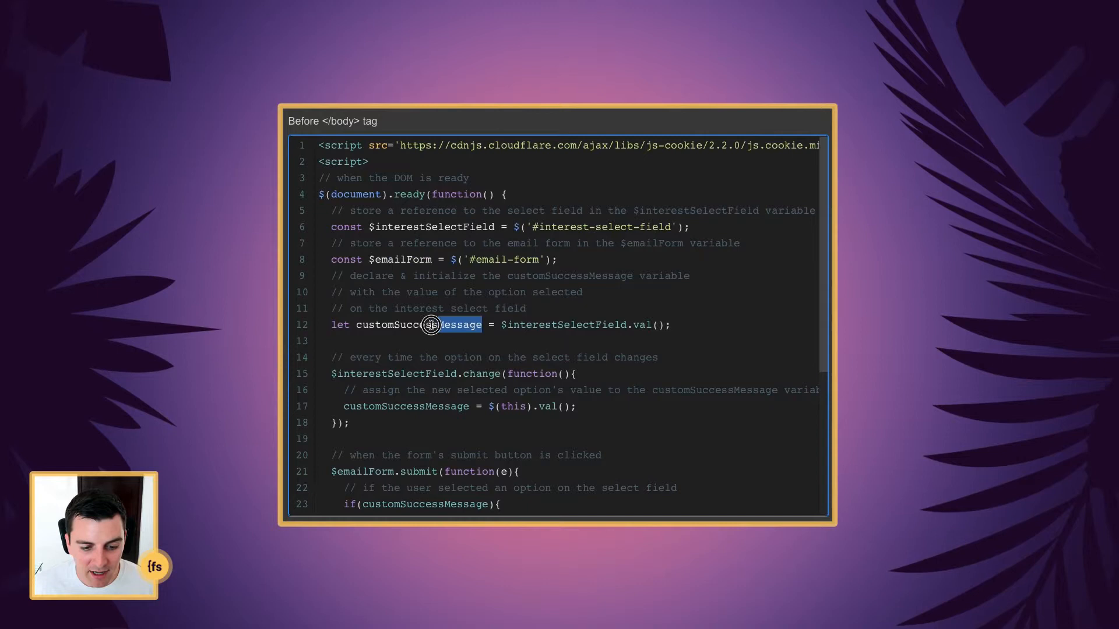
pyautogui.doubleClick(419, 325)
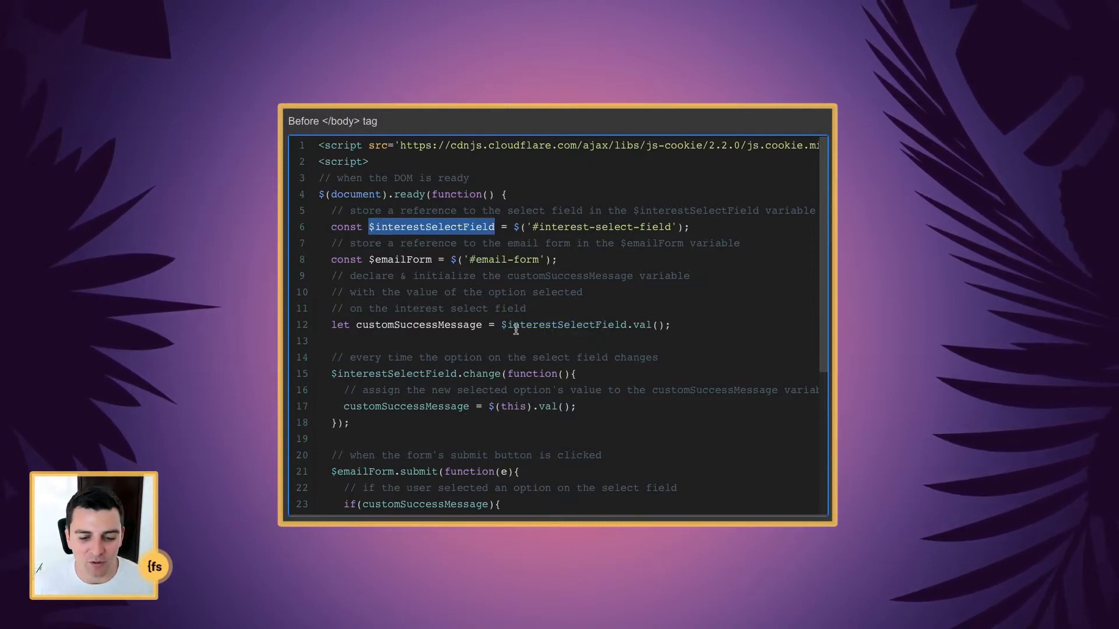
pyautogui.doubleClick(563, 325)
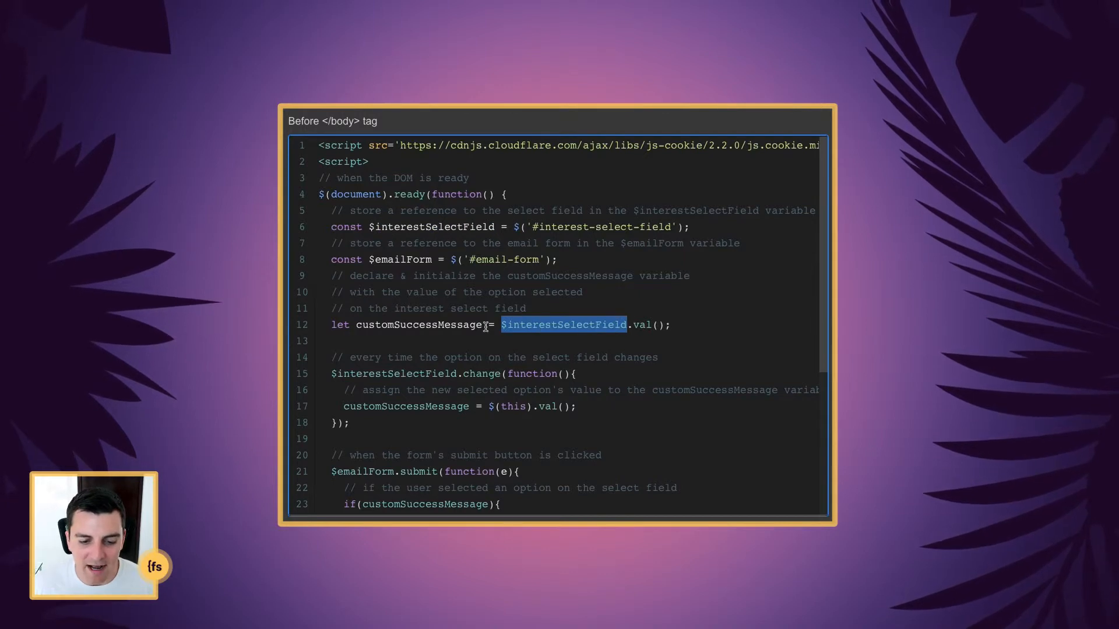
pyautogui.doubleClick(419, 325)
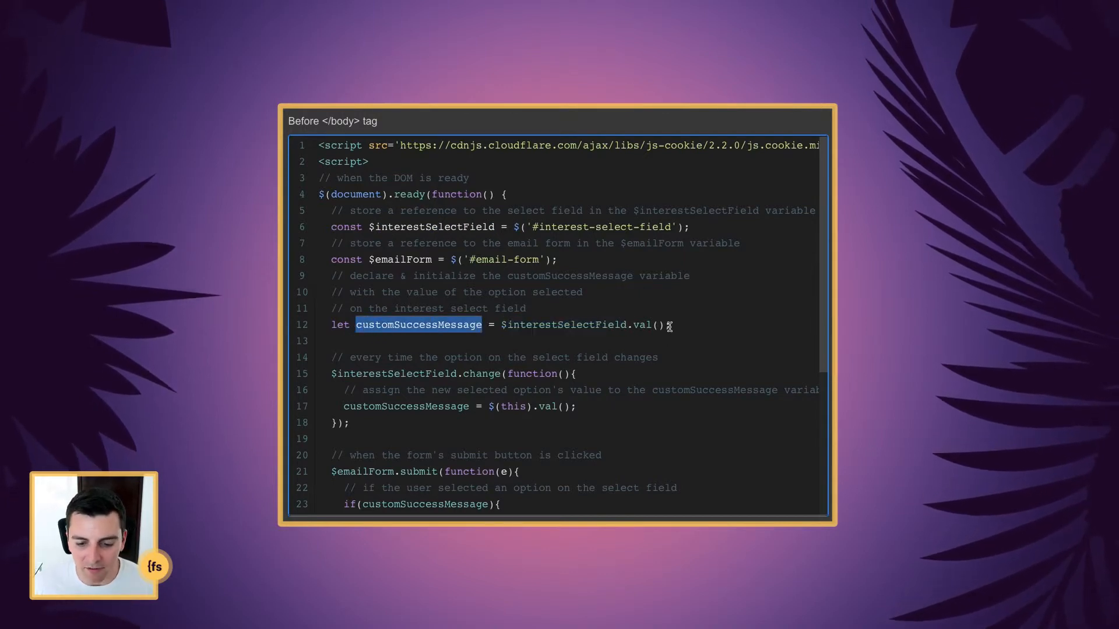
pyautogui.click(671, 227)
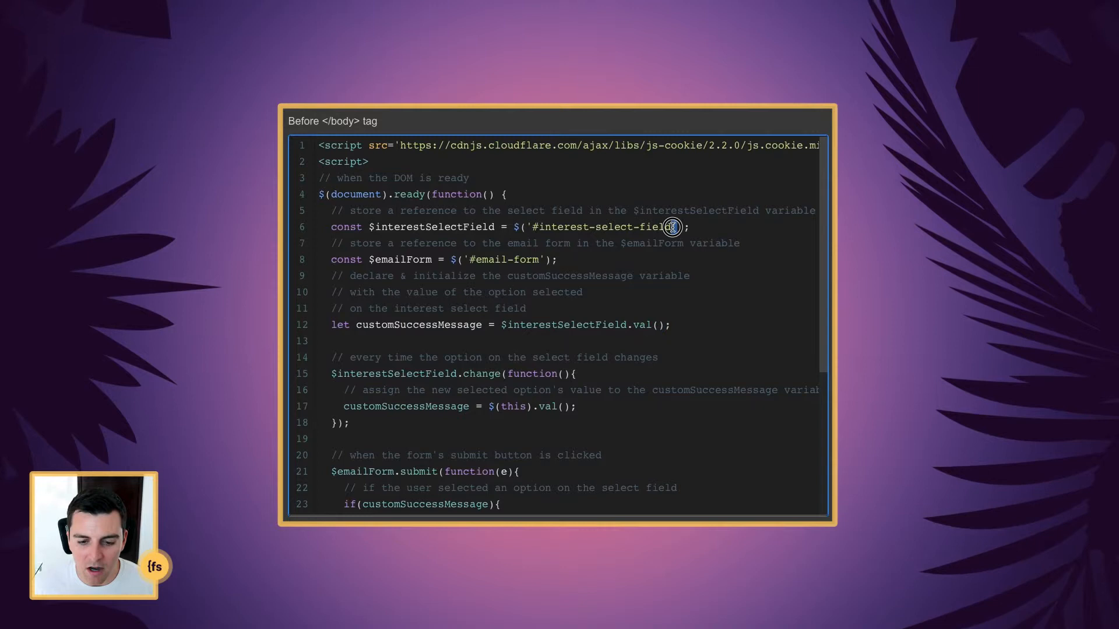
pyautogui.doubleClick(598, 228)
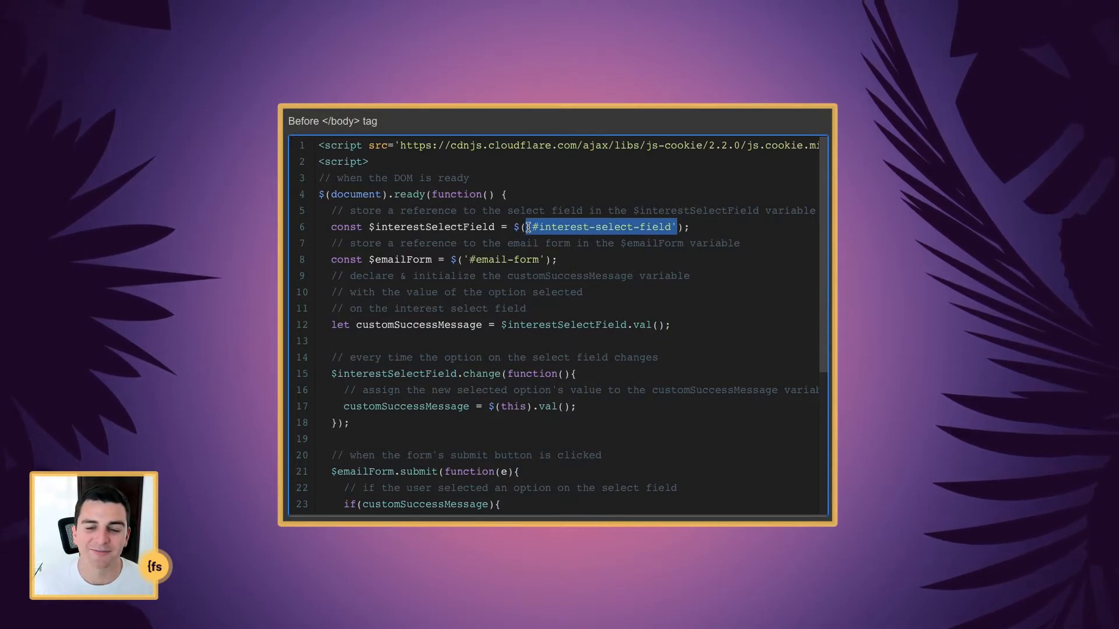
pyautogui.scroll(-3)
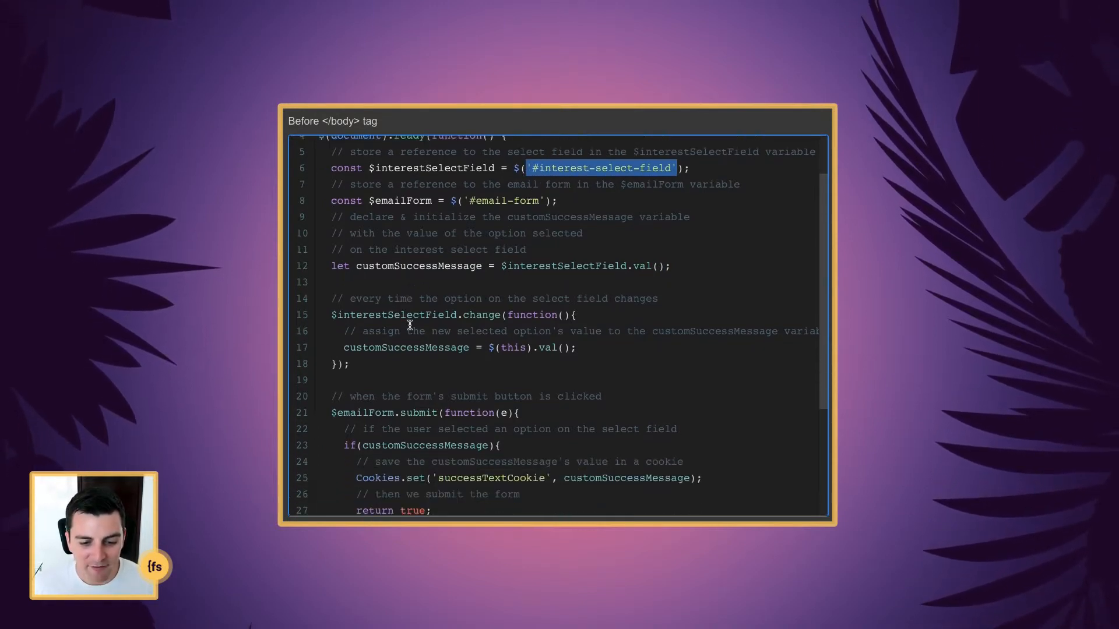
pyautogui.scroll(-3)
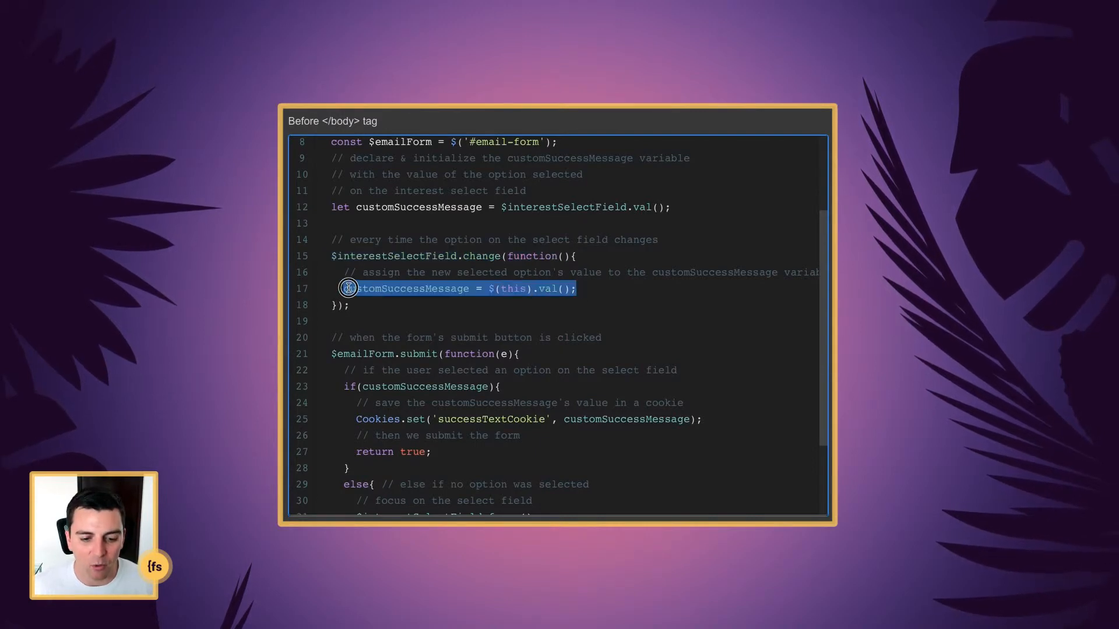
pyautogui.moveTo(440, 322)
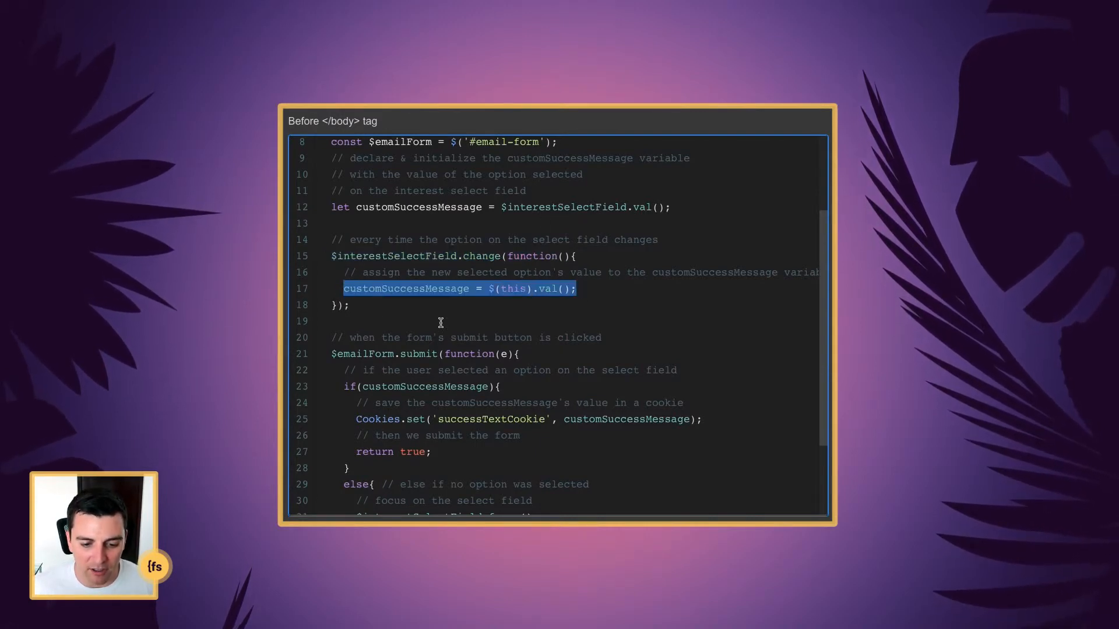
pyautogui.scroll(-3)
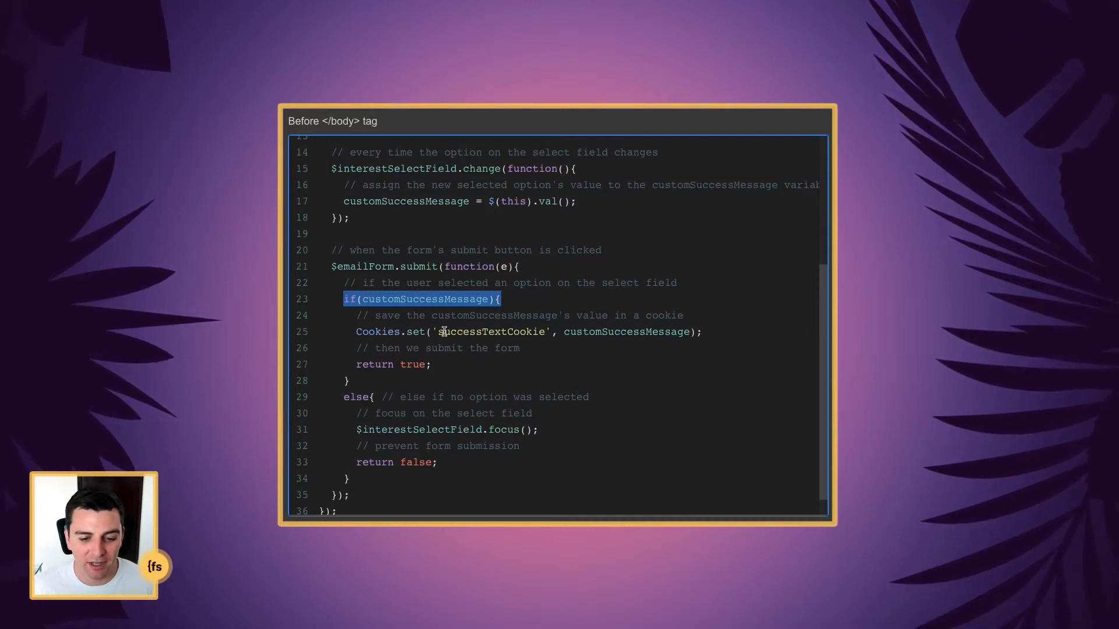
pyautogui.scroll(-3)
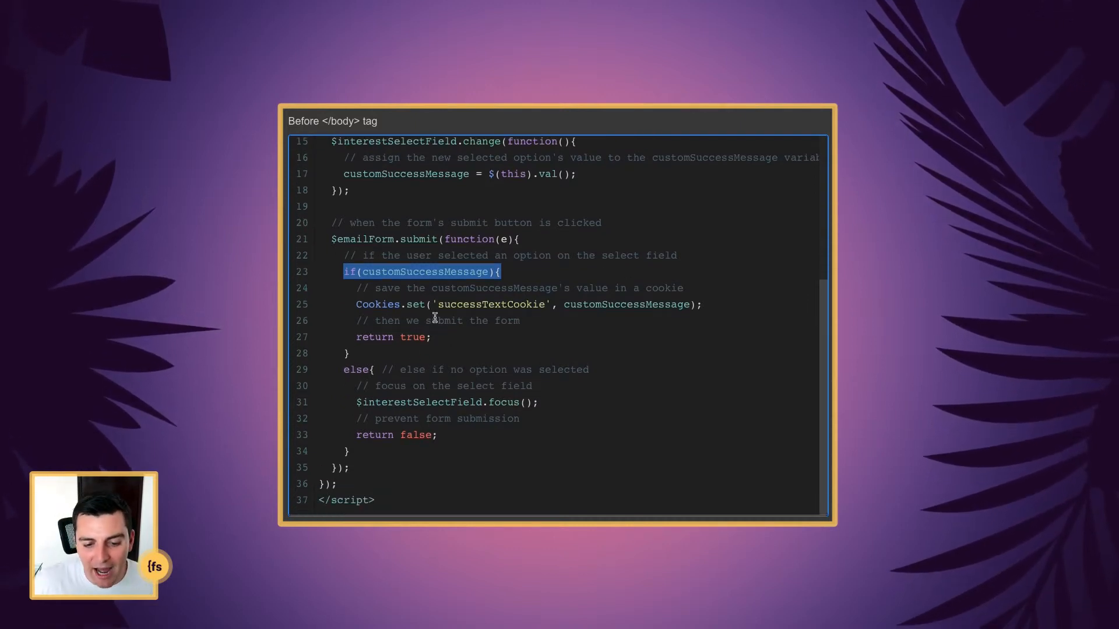
pyautogui.scroll(3)
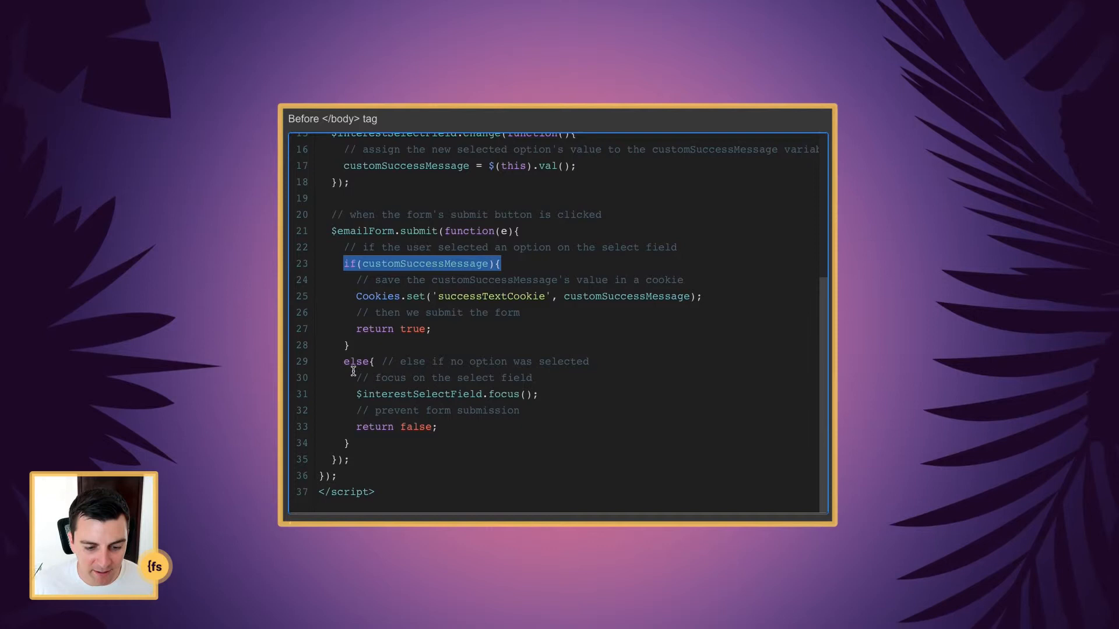
pyautogui.doubleClick(421, 394)
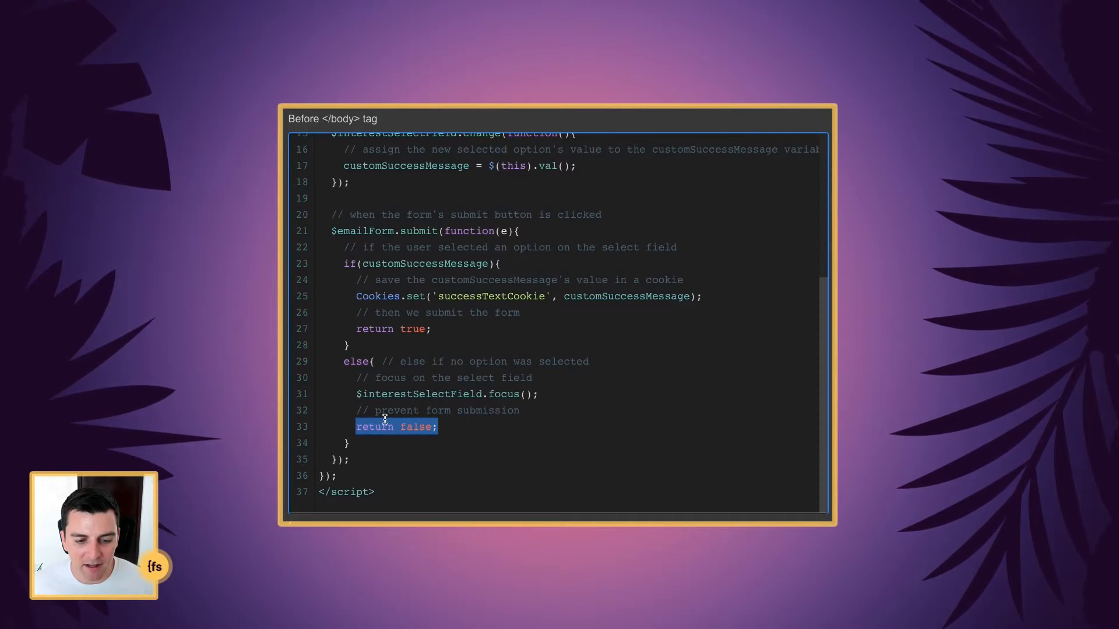
pyautogui.moveTo(388, 264)
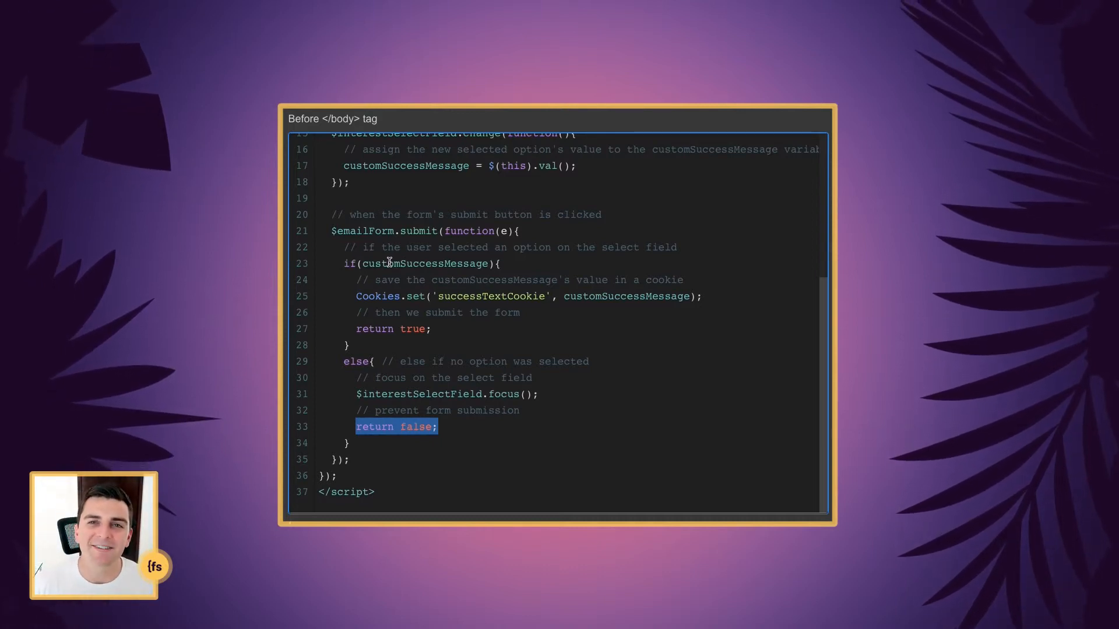
pyautogui.moveTo(359, 296)
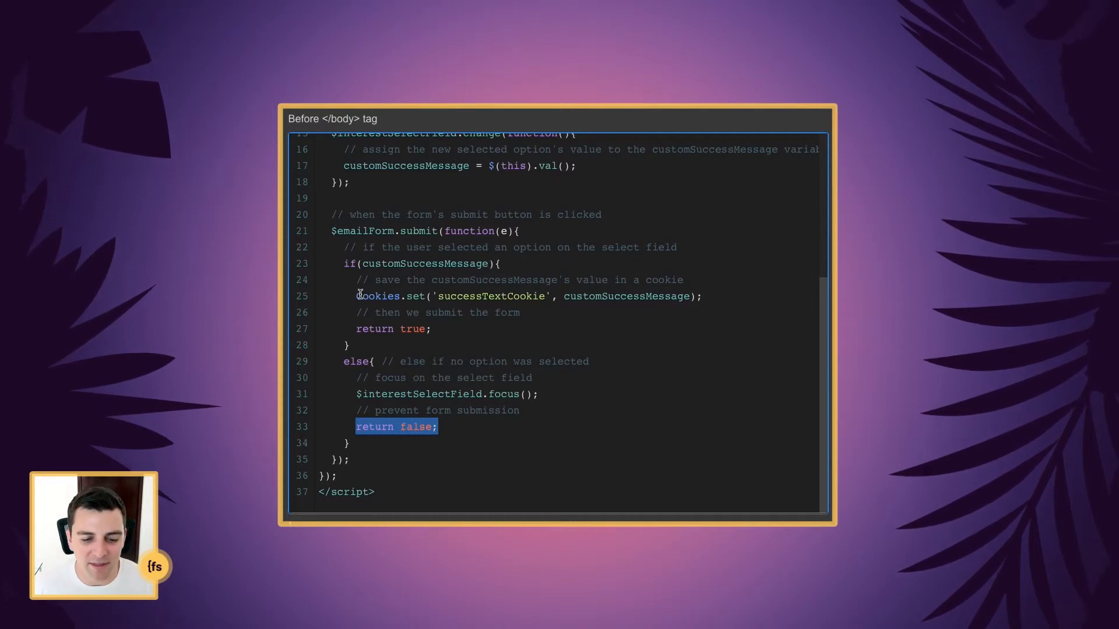
pyautogui.click(500, 296)
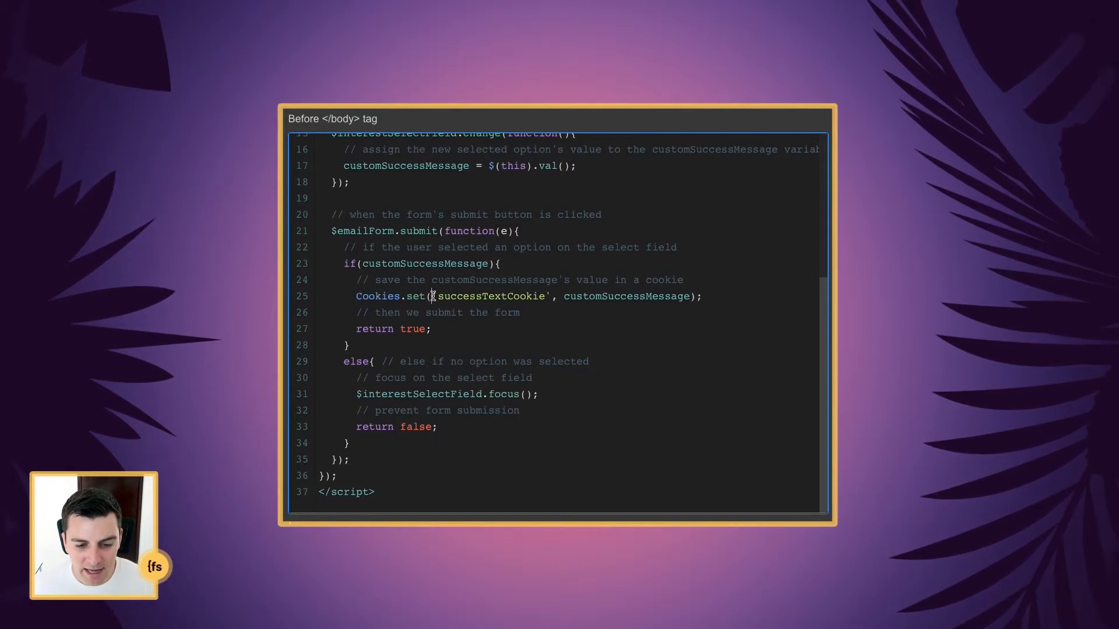
pyautogui.doubleClick(488, 296)
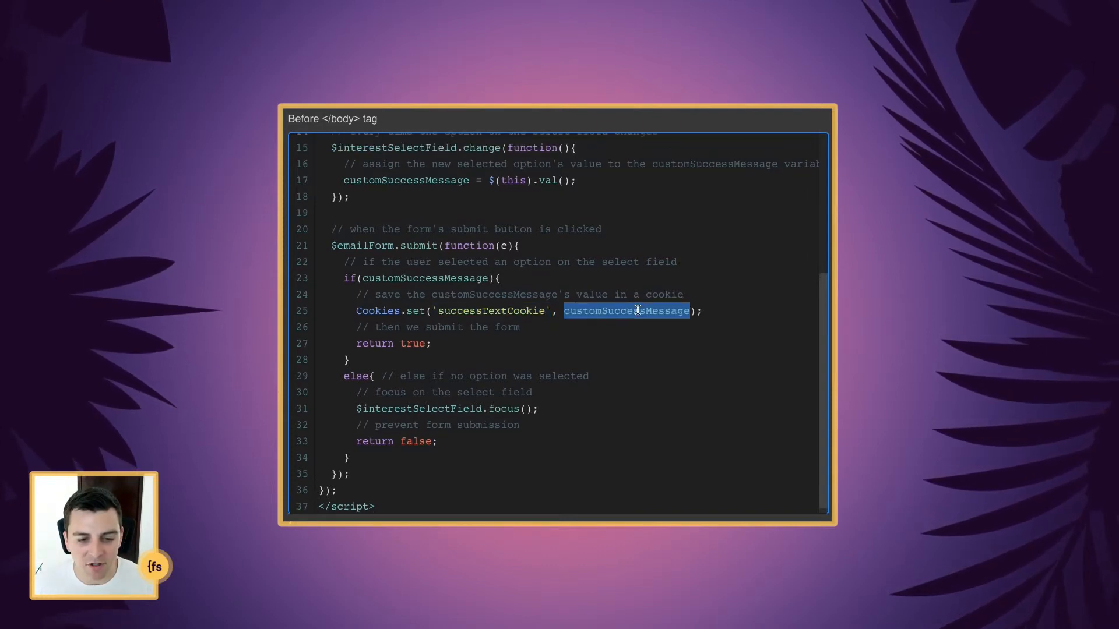
pyautogui.scroll(3)
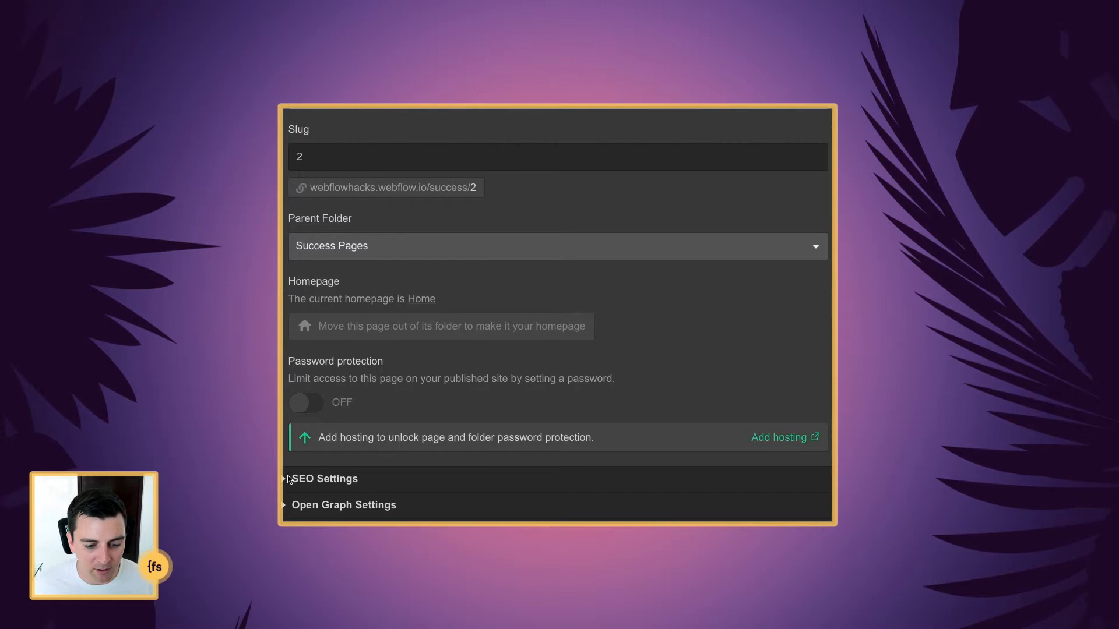
# - Scroll the success page's settings past SEO down to the Before </body> tag custom code
pyautogui.scroll(-3)
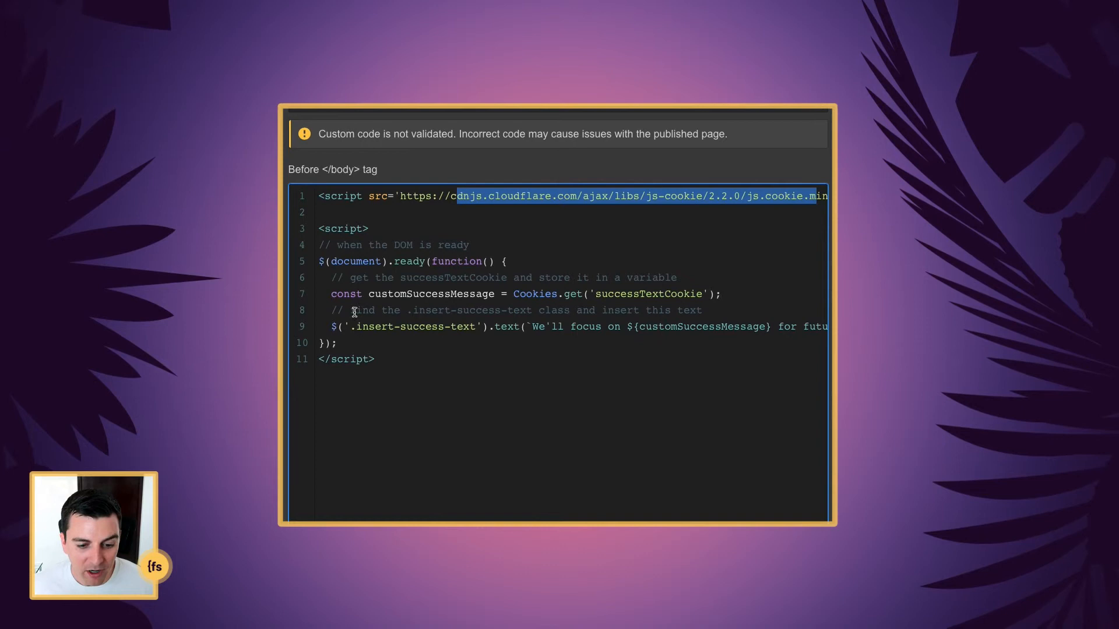
pyautogui.moveTo(406, 281)
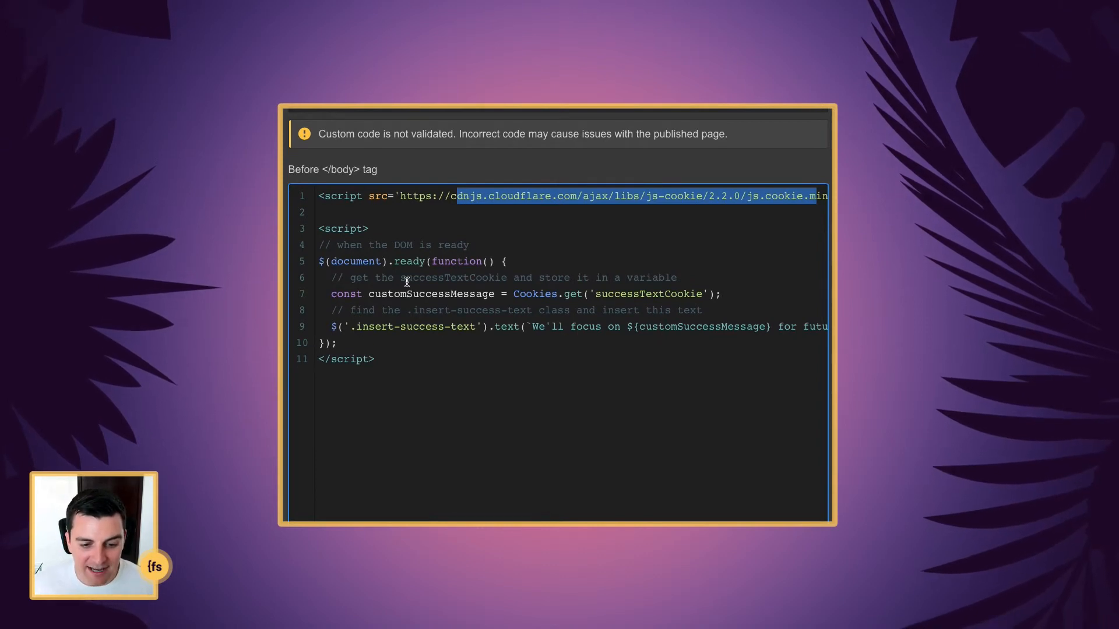
pyautogui.moveTo(524, 279)
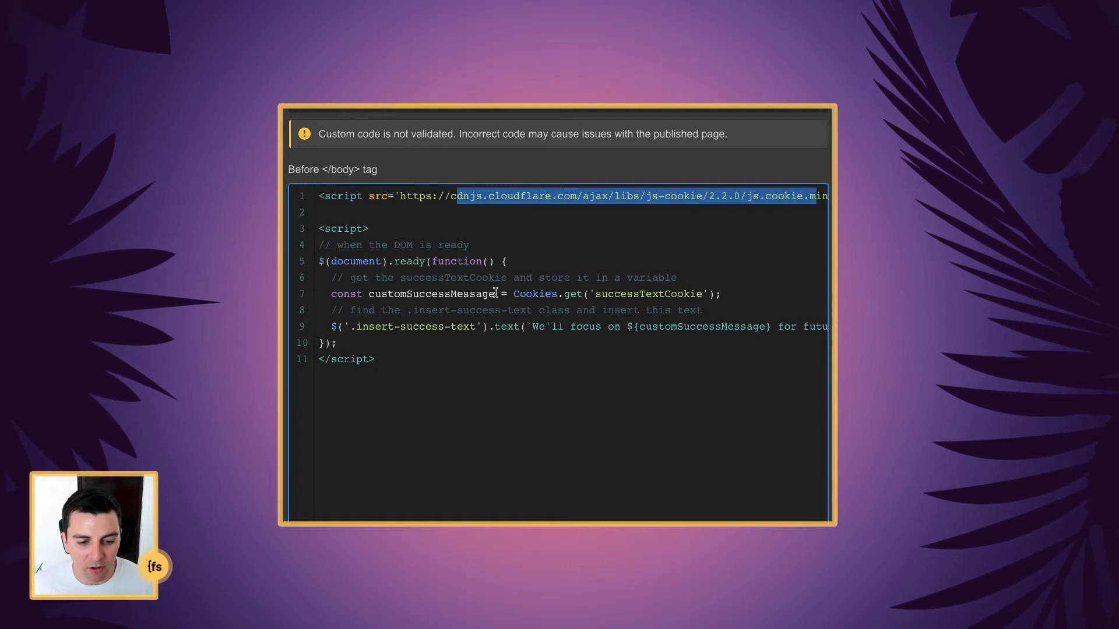
pyautogui.doubleClick(430, 294)
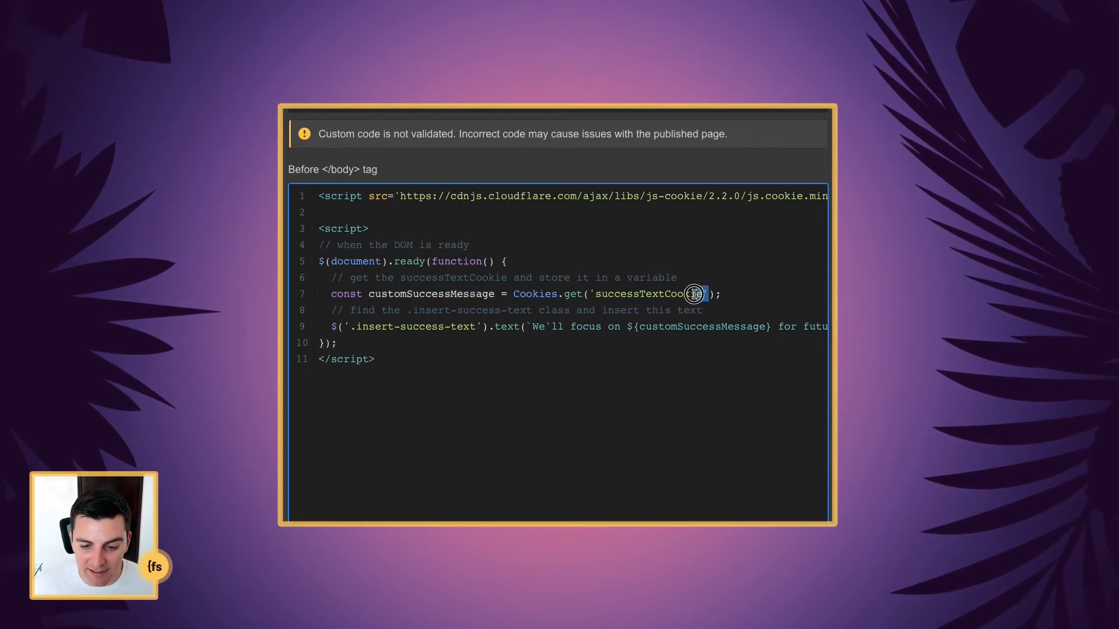
pyautogui.doubleClick(648, 293)
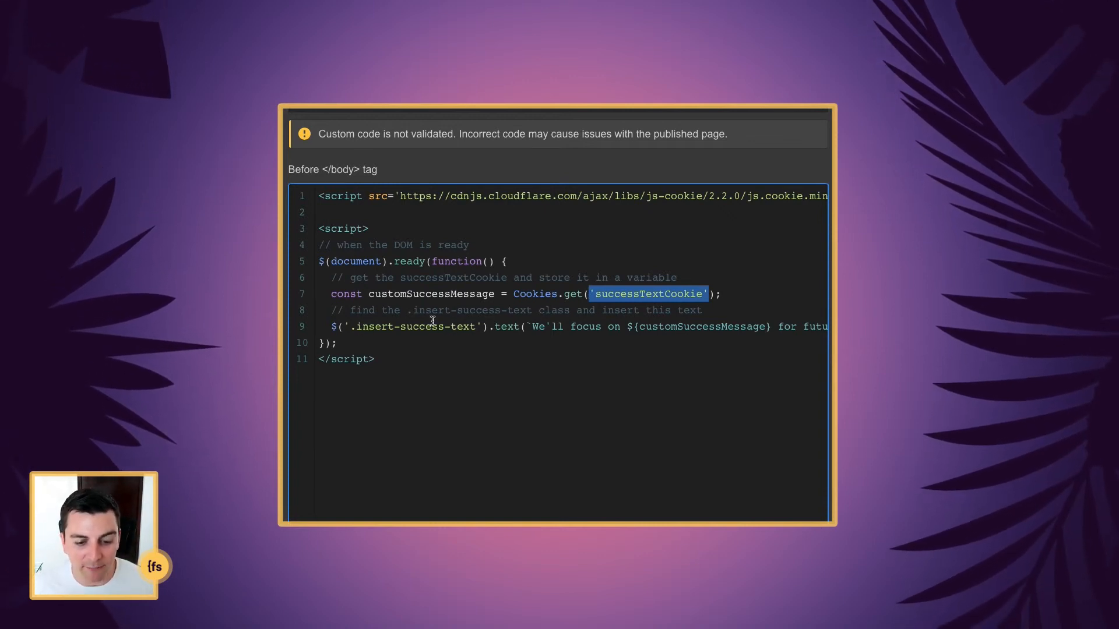
pyautogui.doubleClick(418, 326)
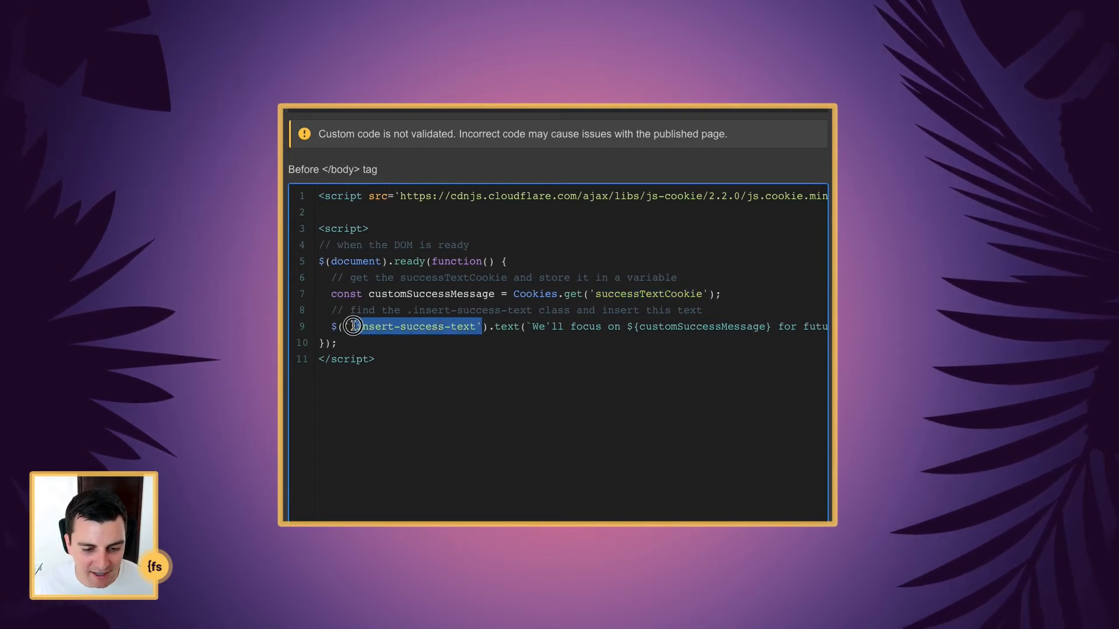
pyautogui.moveTo(585, 322)
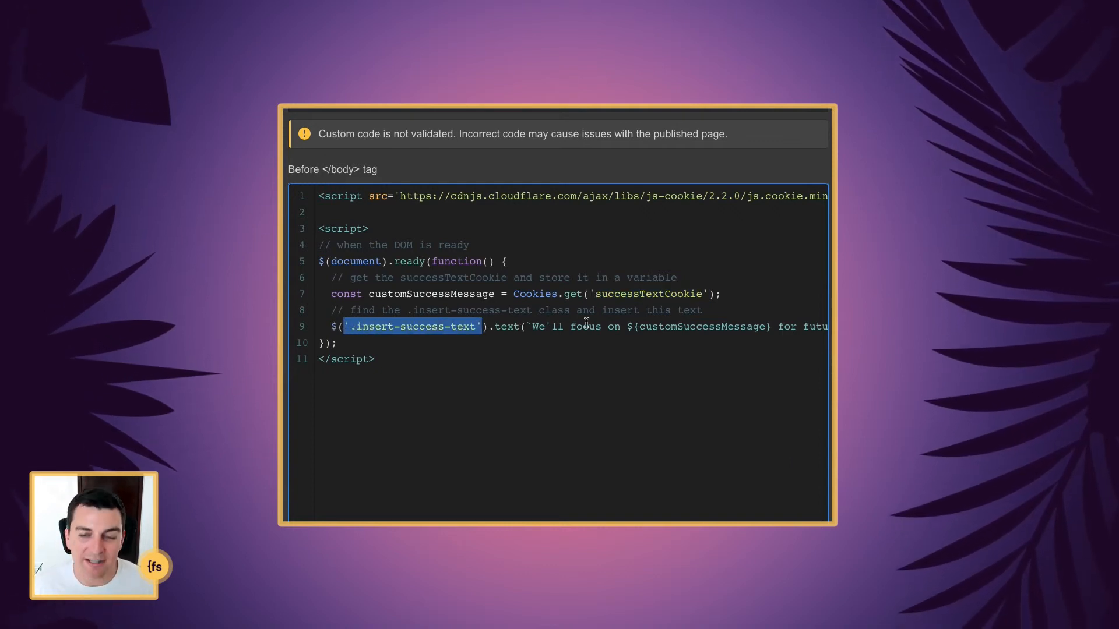
pyautogui.moveTo(627, 317)
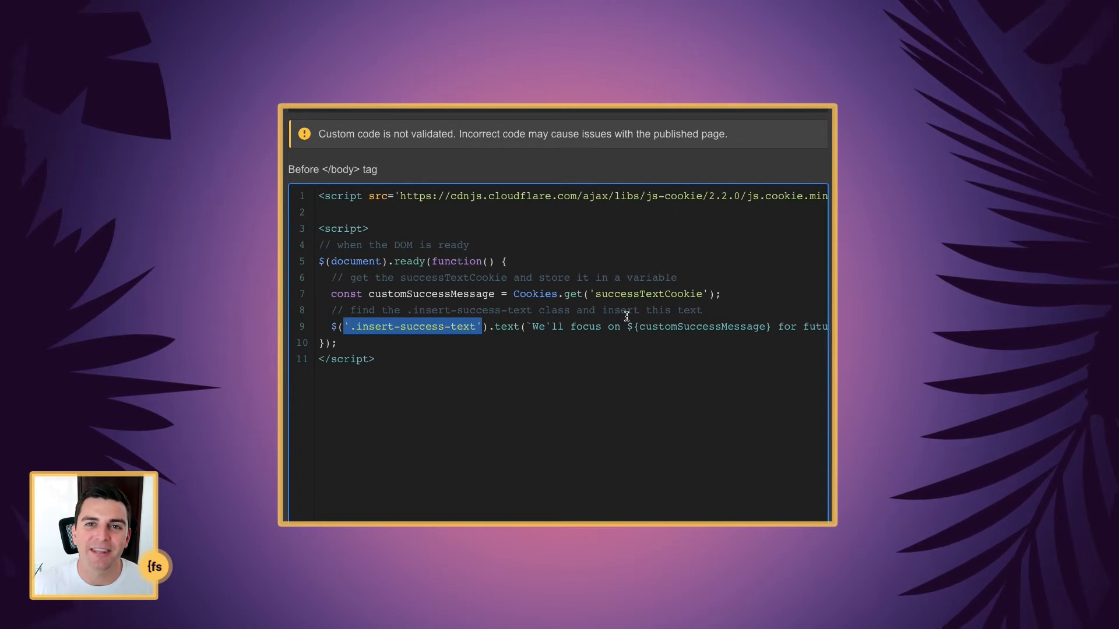
pyautogui.click(487, 327)
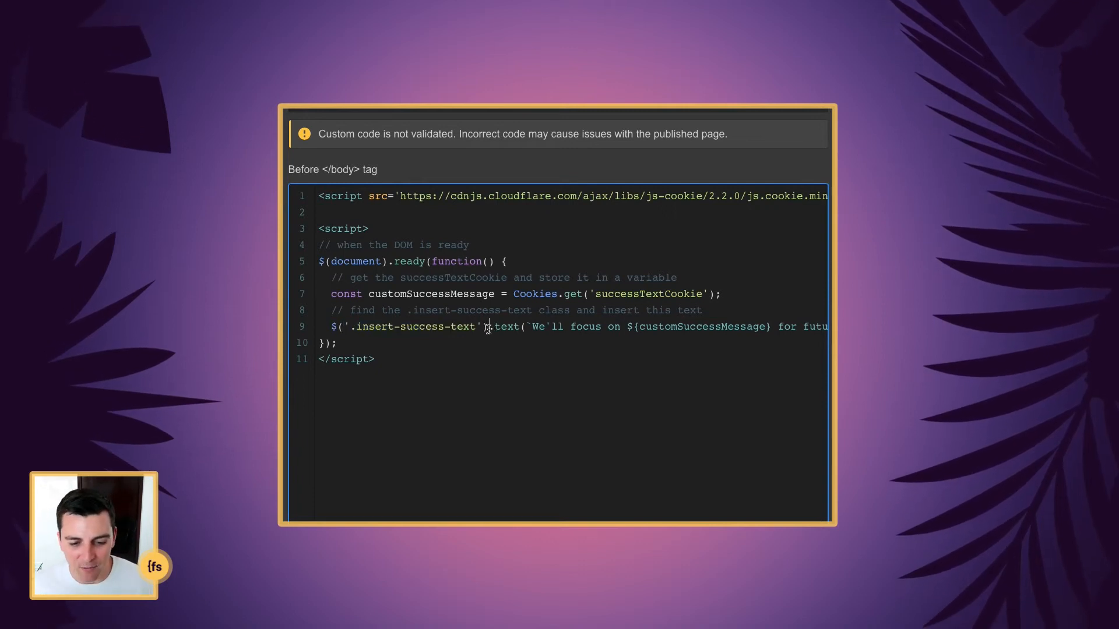
pyautogui.doubleClick(505, 326)
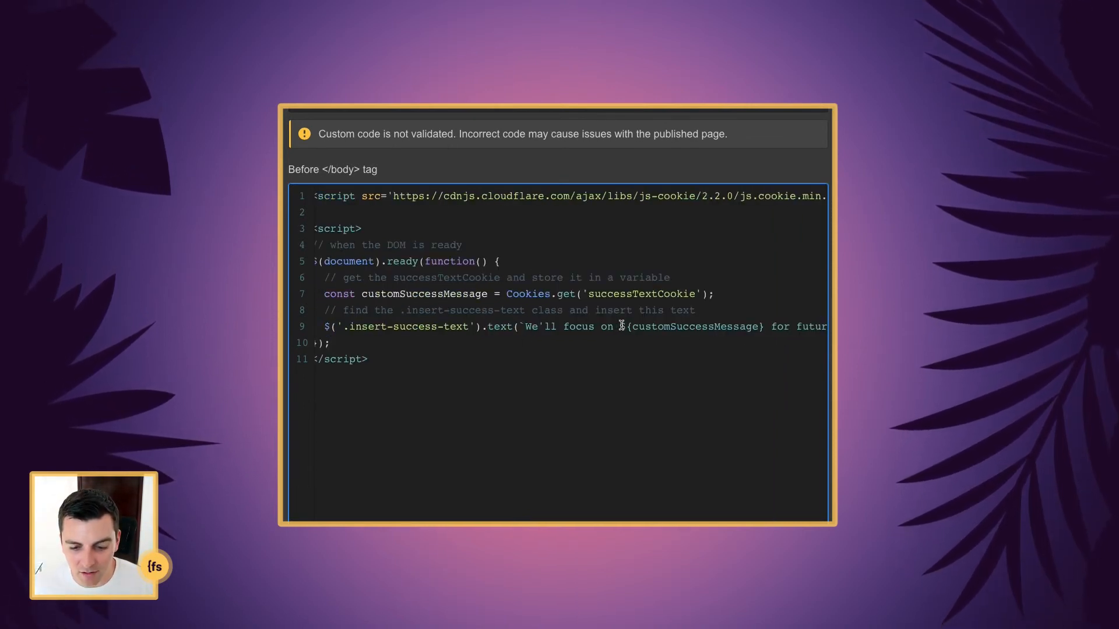
pyautogui.doubleClick(693, 326)
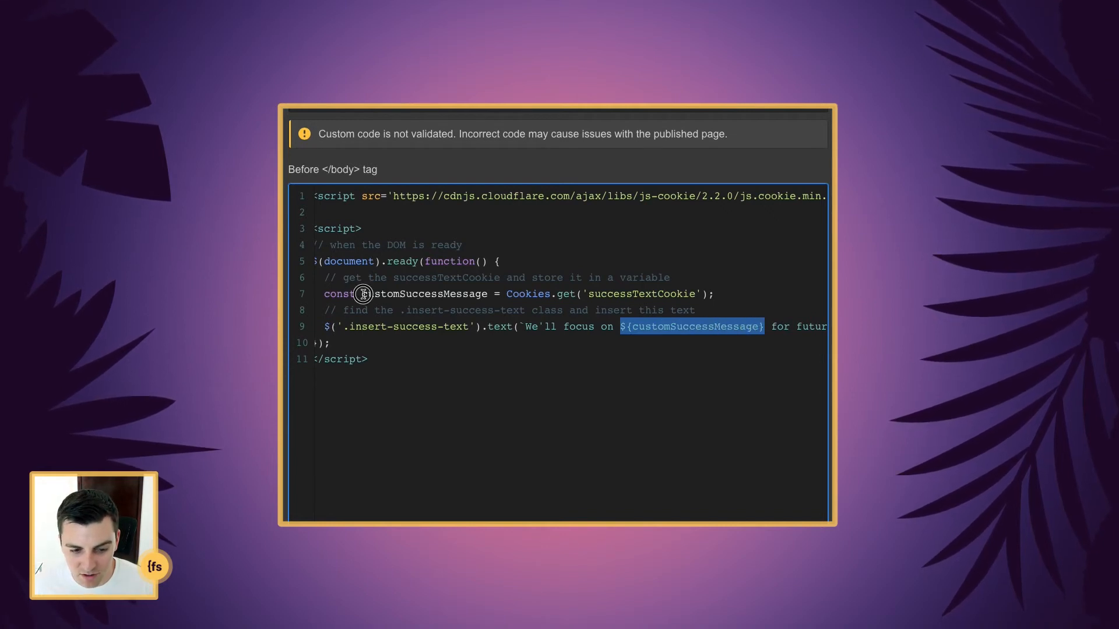
pyautogui.doubleClick(424, 294)
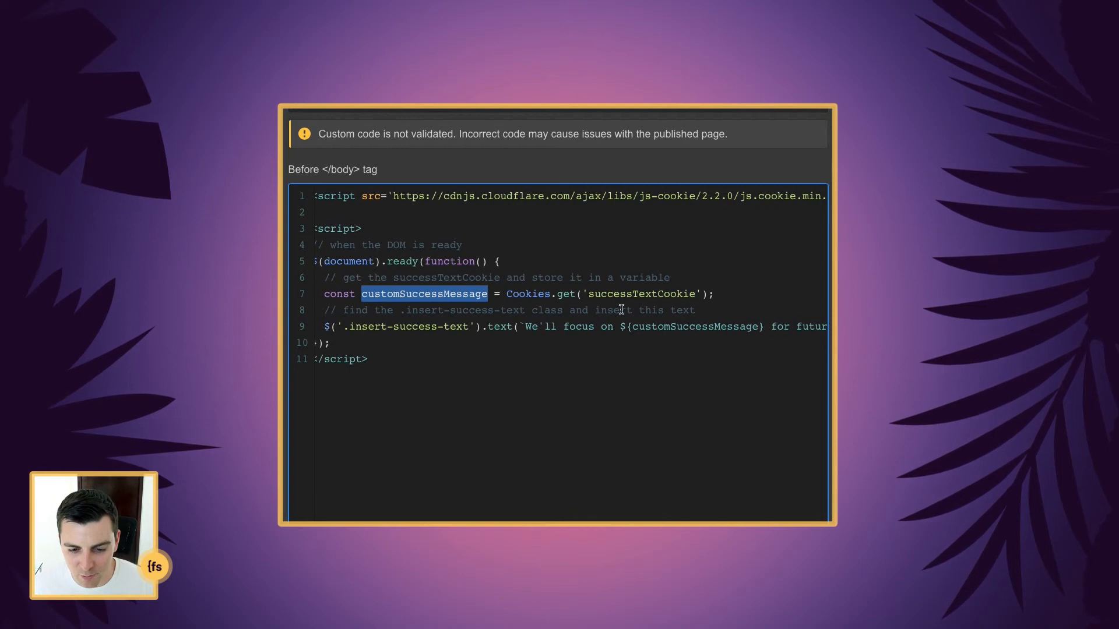
pyautogui.doubleClick(637, 294)
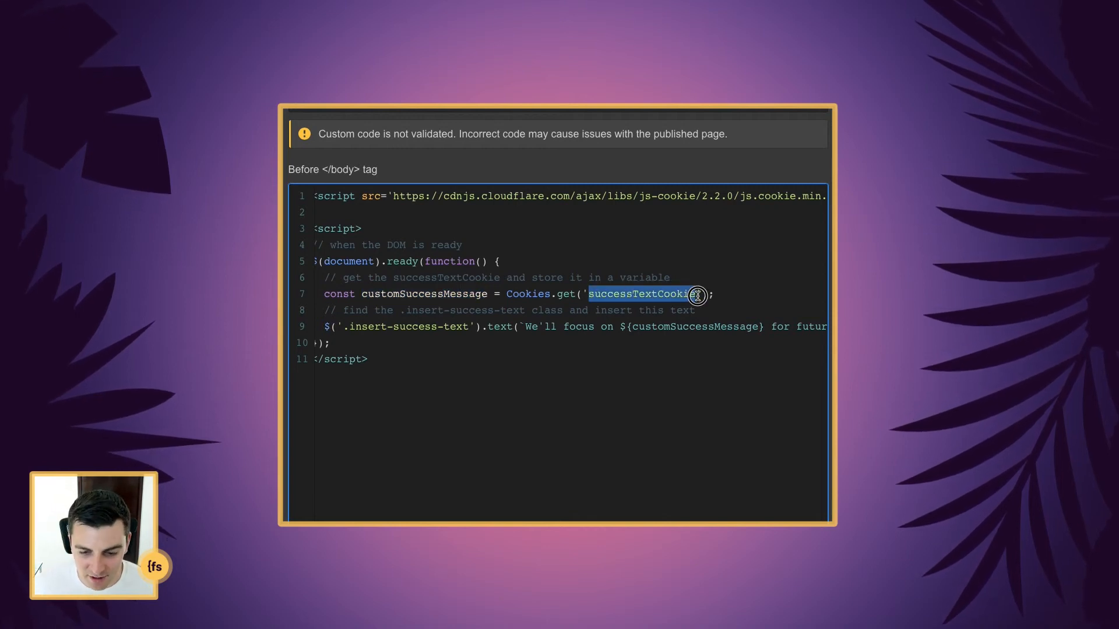